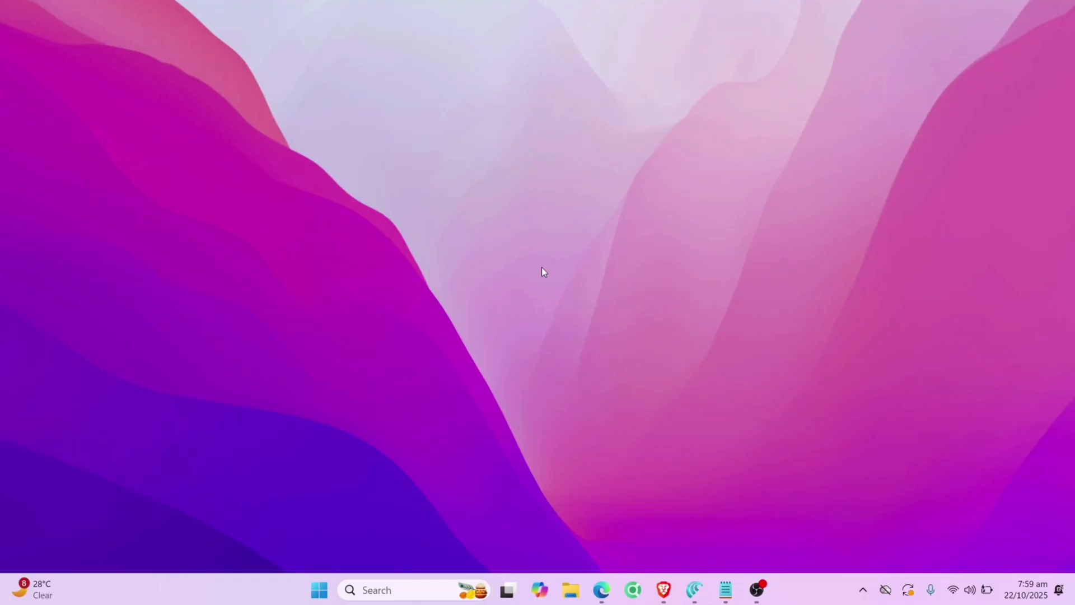
- Launch Comet browser and focus the search box on its new tab
{"action": "left_click", "coordinate": [694, 590]}
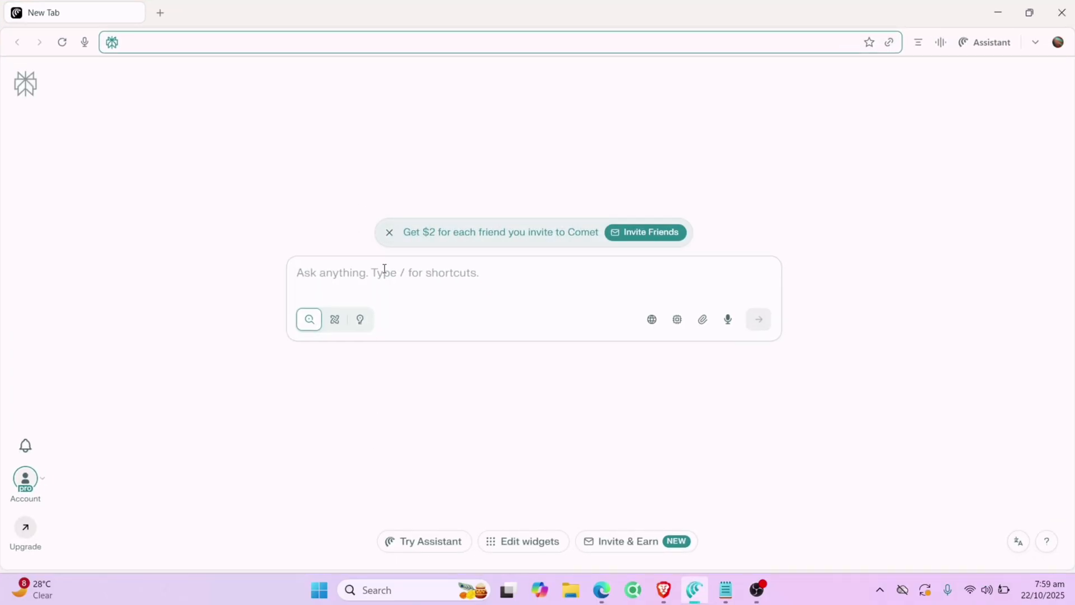
{"action": "left_click", "coordinate": [25, 479]}
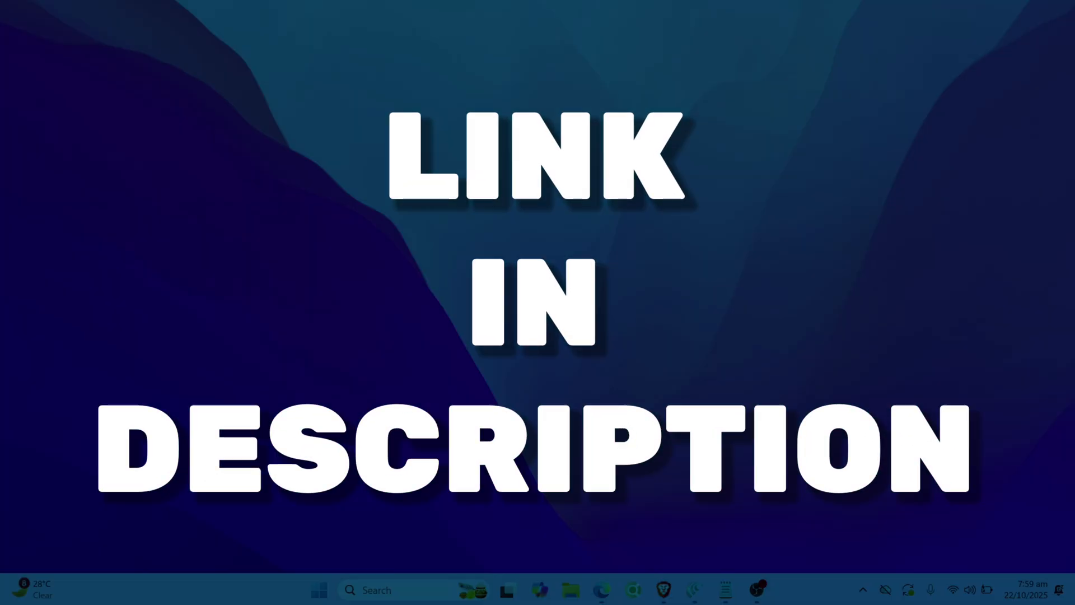
- Search for AltStore, go to altstore.io, and download AltServer for Windows
{"action": "left_click", "coordinate": [695, 590]}
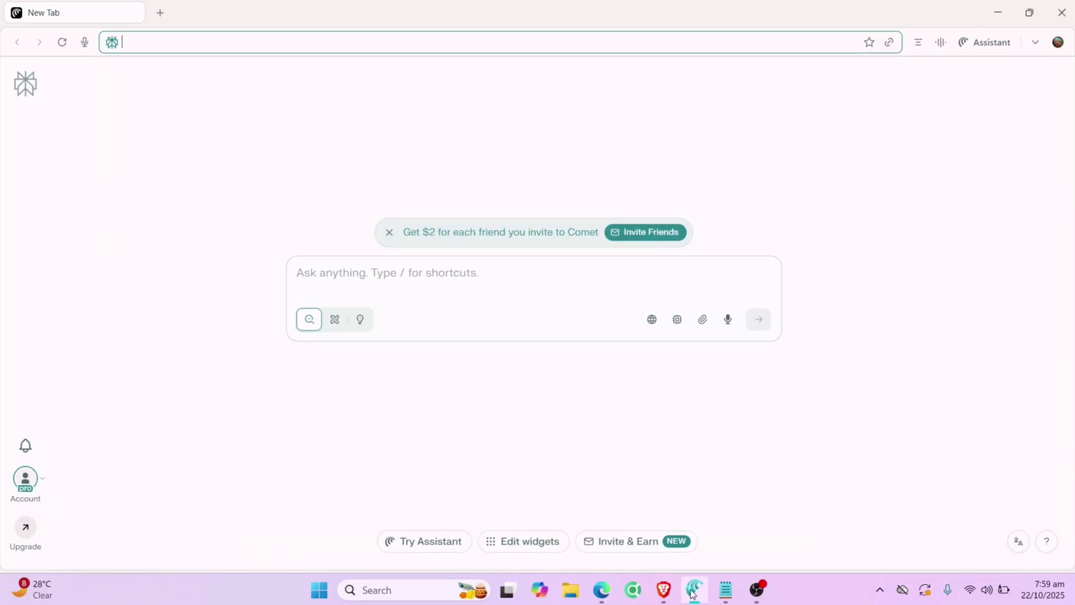
{"action": "type", "text": "a"}
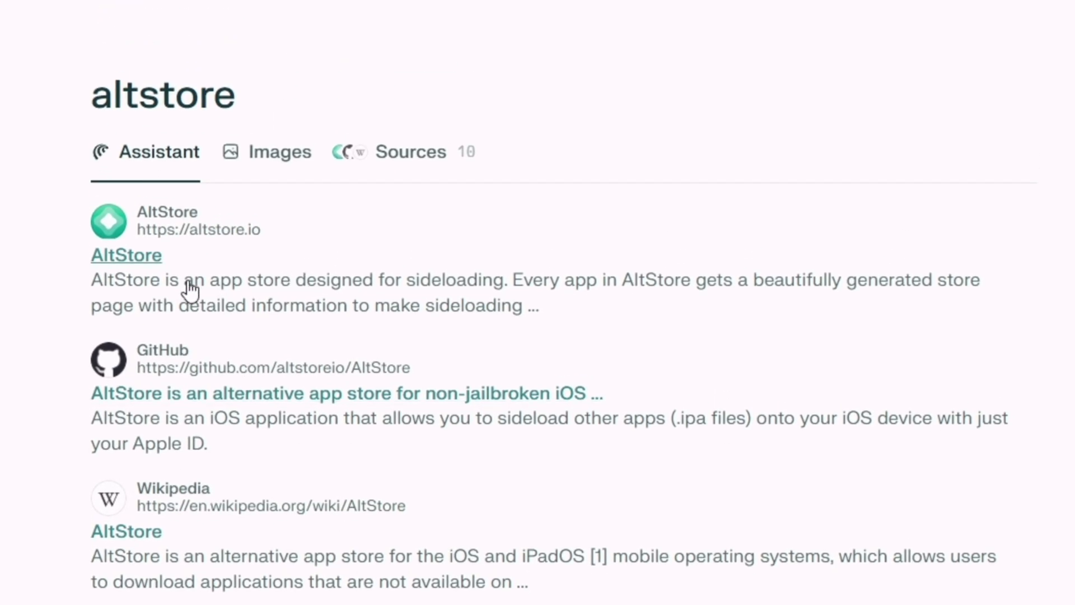
{"action": "mouse_move", "coordinate": [144, 264]}
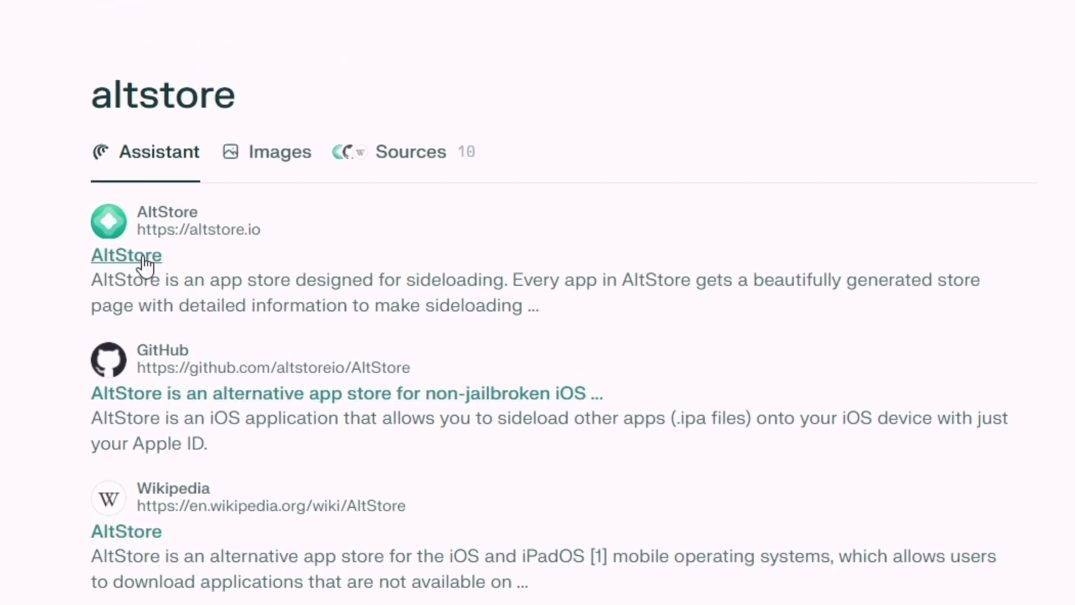
{"action": "left_click", "coordinate": [126, 254]}
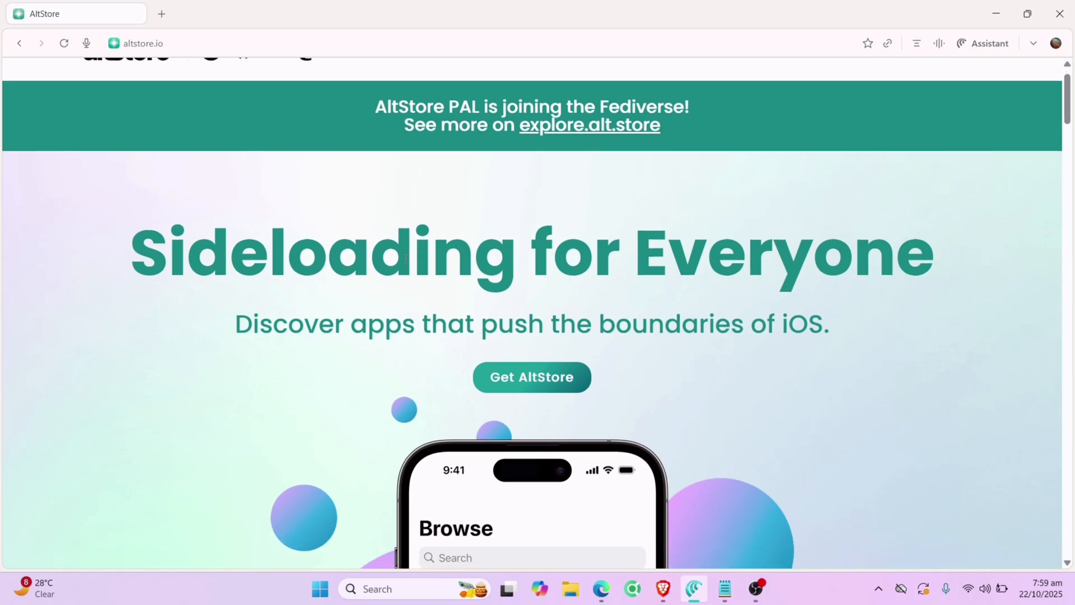
{"action": "scroll", "scroll_direction": "down", "scroll_amount": 3}
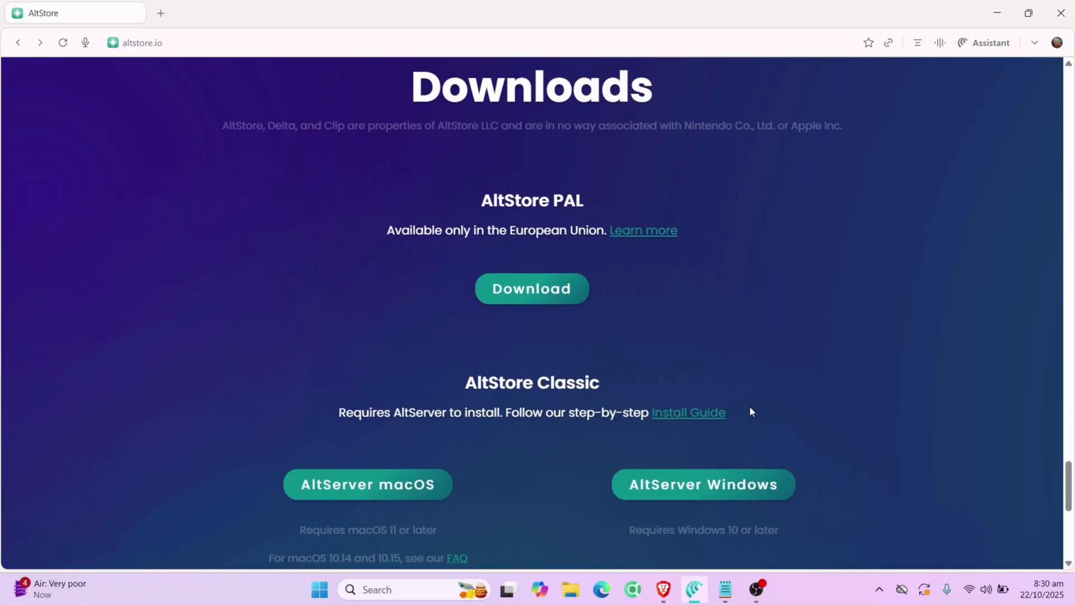
{"action": "mouse_move", "coordinate": [752, 506]}
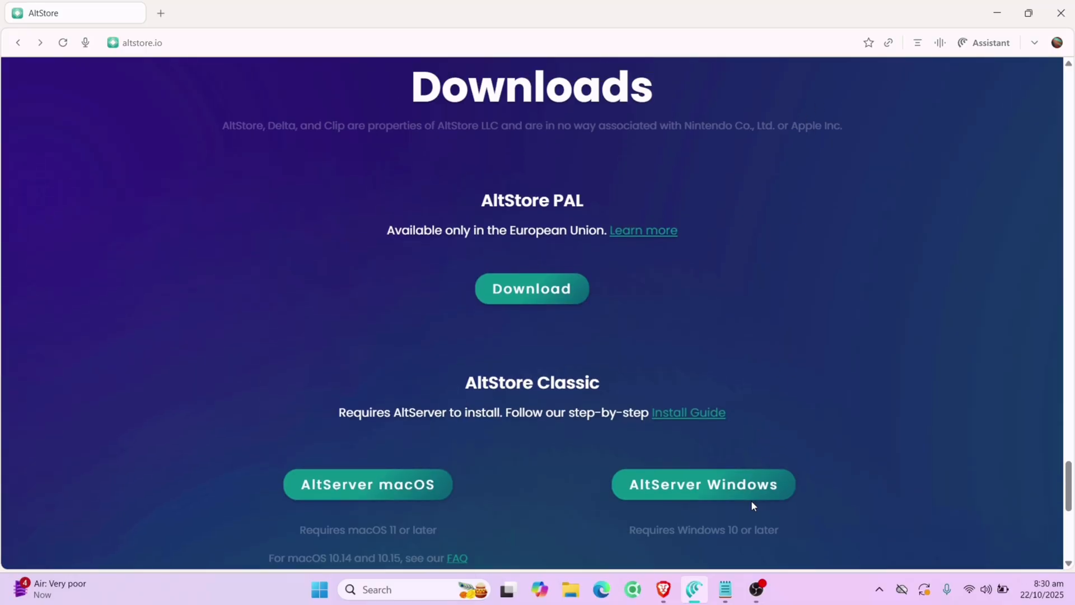
{"action": "mouse_move", "coordinate": [745, 496]}
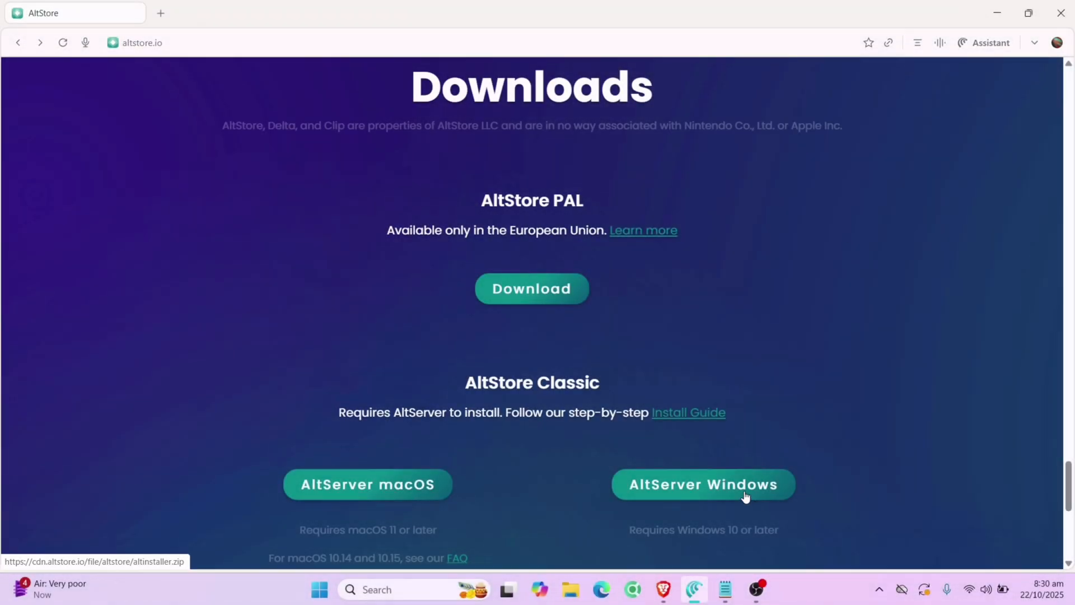
{"action": "left_click", "coordinate": [703, 484]}
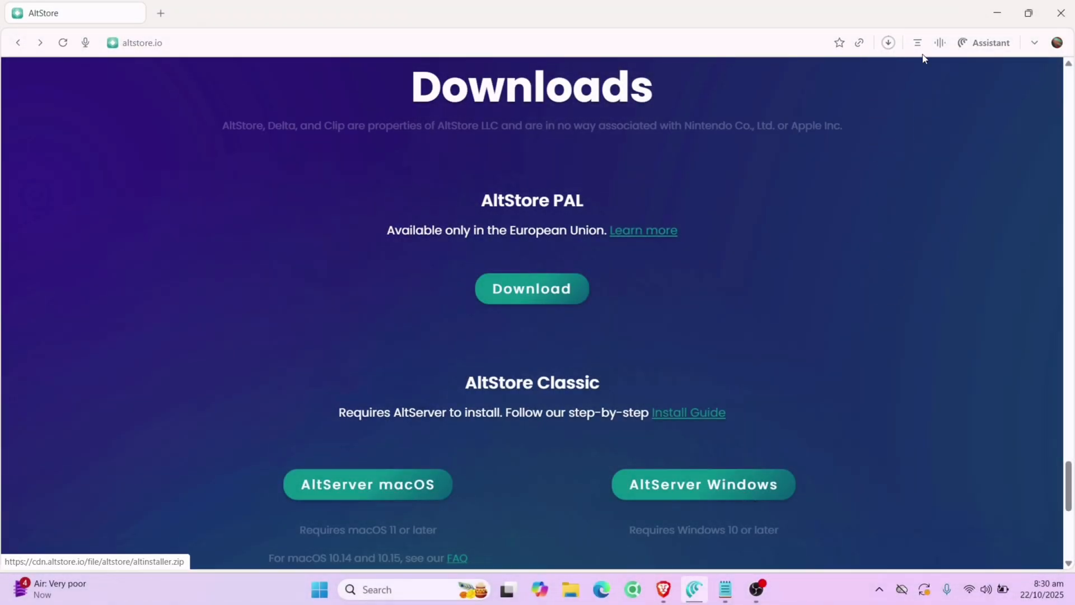
- Open the AltStore Install Guide's How to Install (Windows) page
{"action": "left_click", "coordinate": [887, 42]}
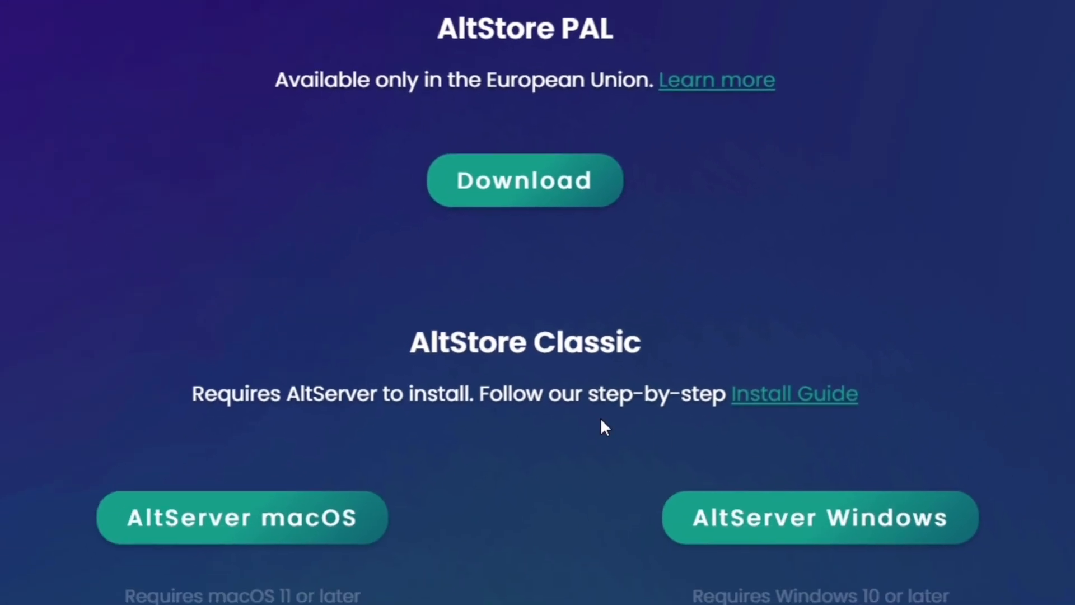
{"action": "left_click", "coordinate": [793, 394]}
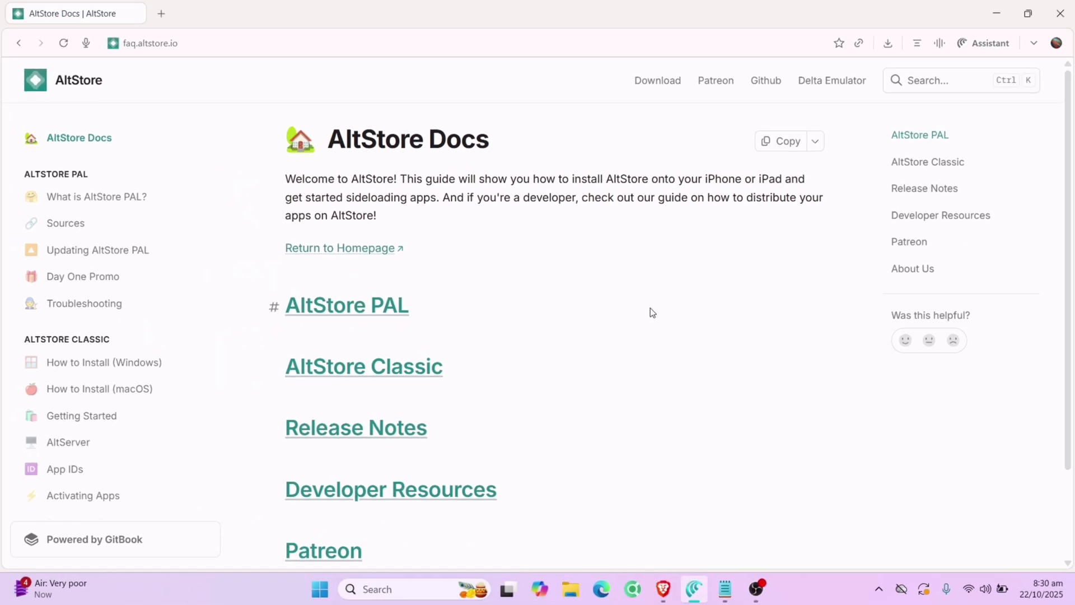
{"action": "mouse_move", "coordinate": [57, 354]}
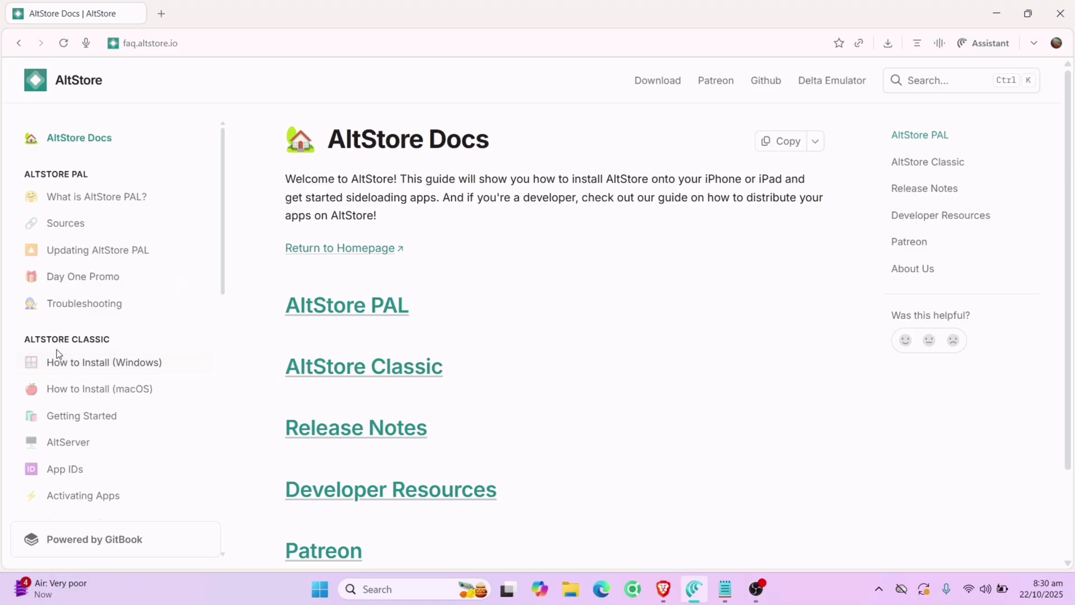
{"action": "mouse_move", "coordinate": [135, 367]}
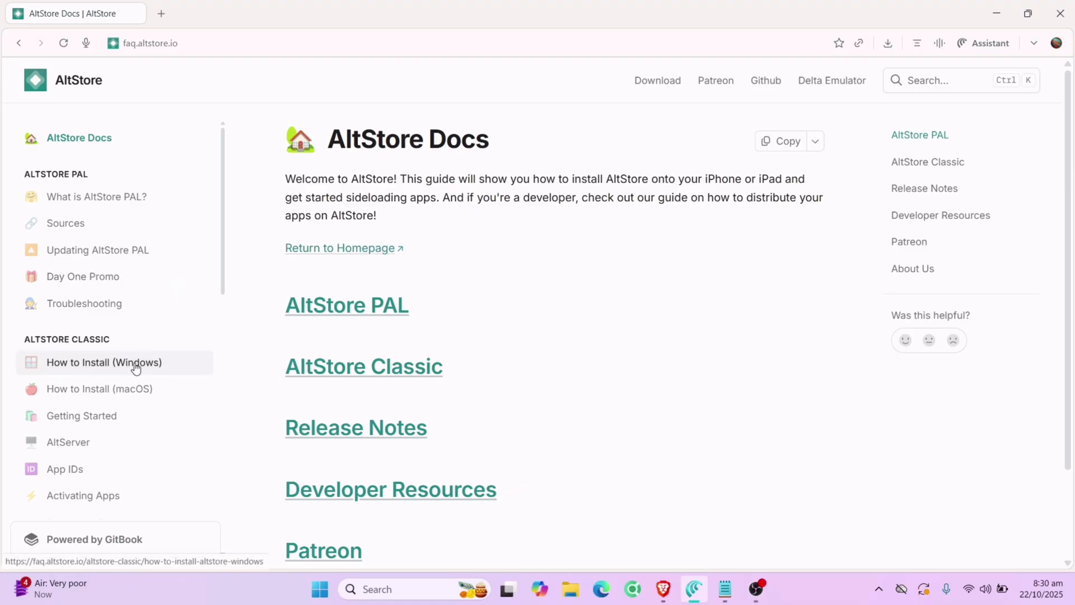
{"action": "left_click", "coordinate": [104, 363]}
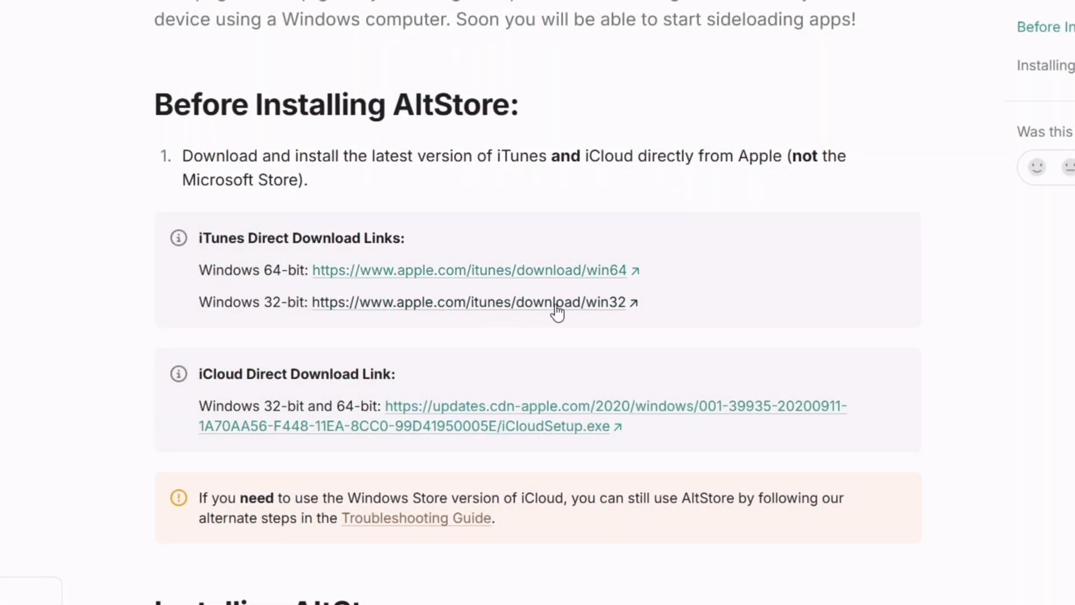
{"action": "mouse_move", "coordinate": [519, 425]}
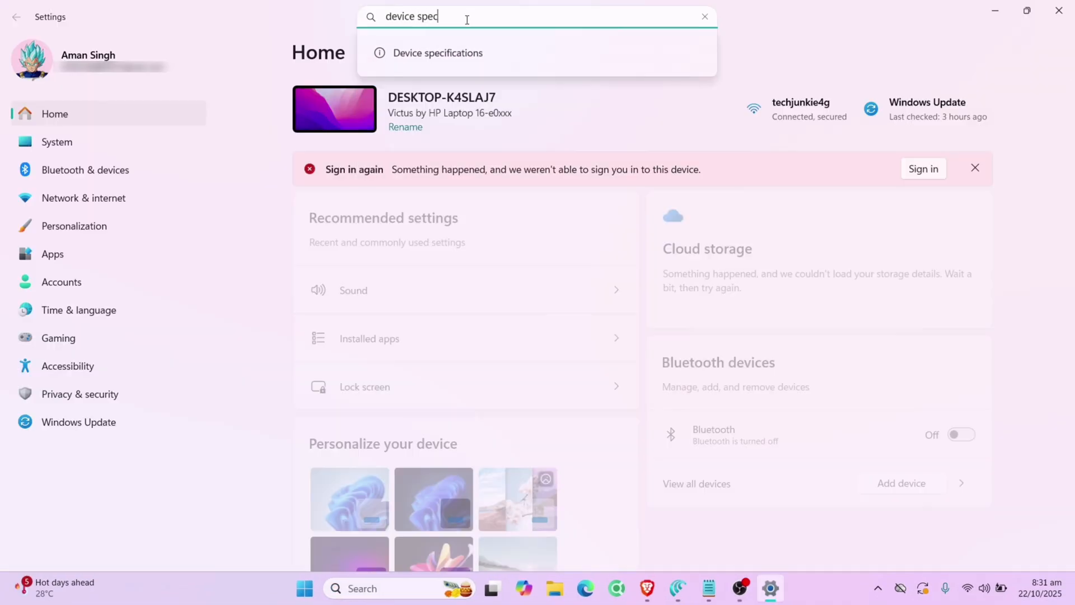
- Open Settings' device specifications to confirm a 64-bit OS on an x64 processor
{"action": "left_click", "coordinate": [437, 53]}
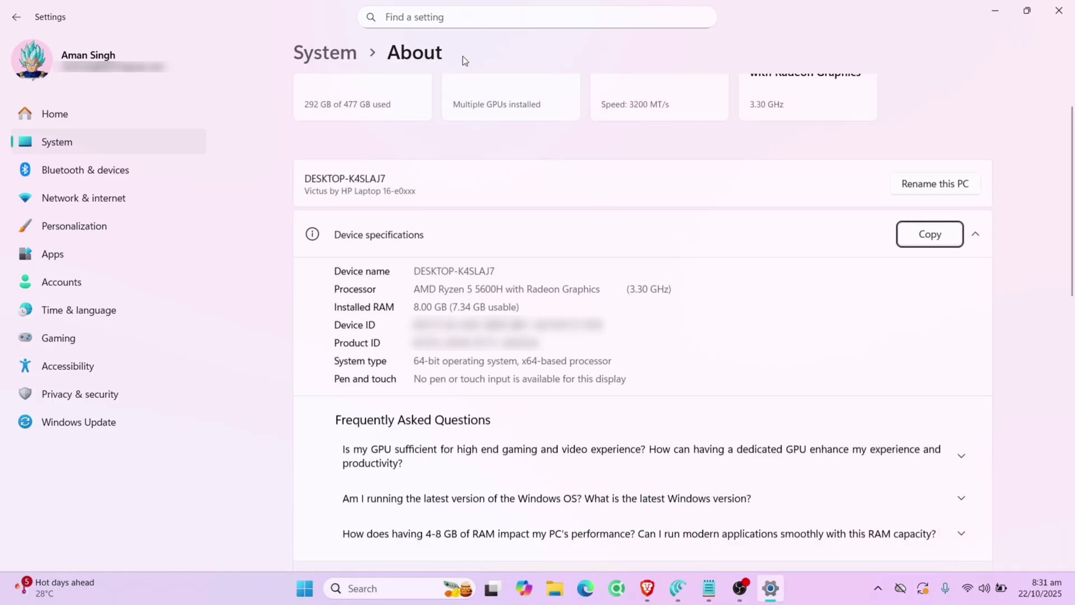
{"action": "mouse_move", "coordinate": [514, 370]}
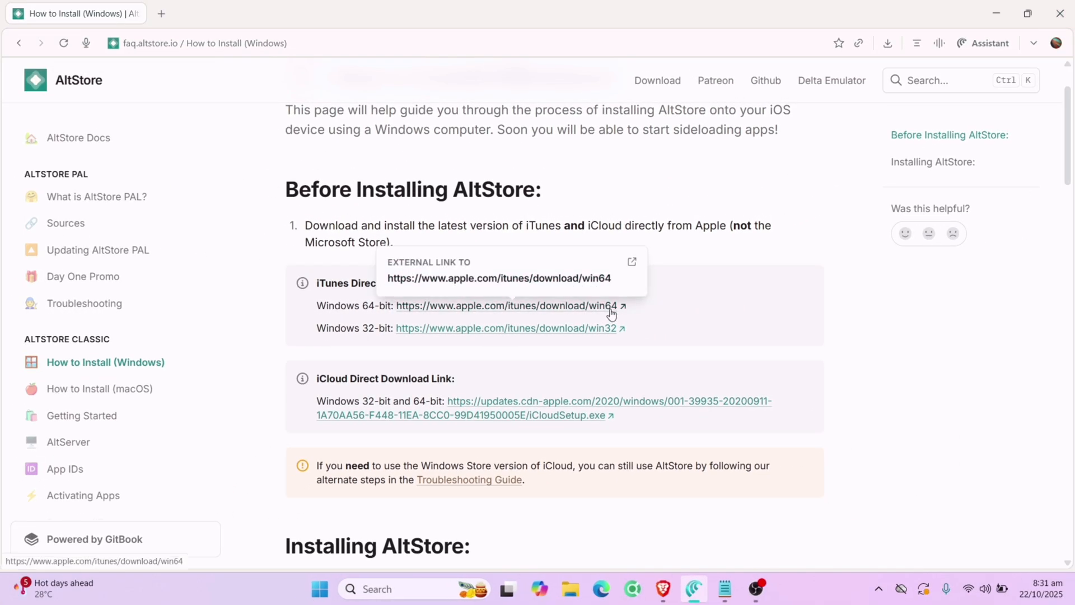
{"action": "mouse_move", "coordinate": [583, 423]}
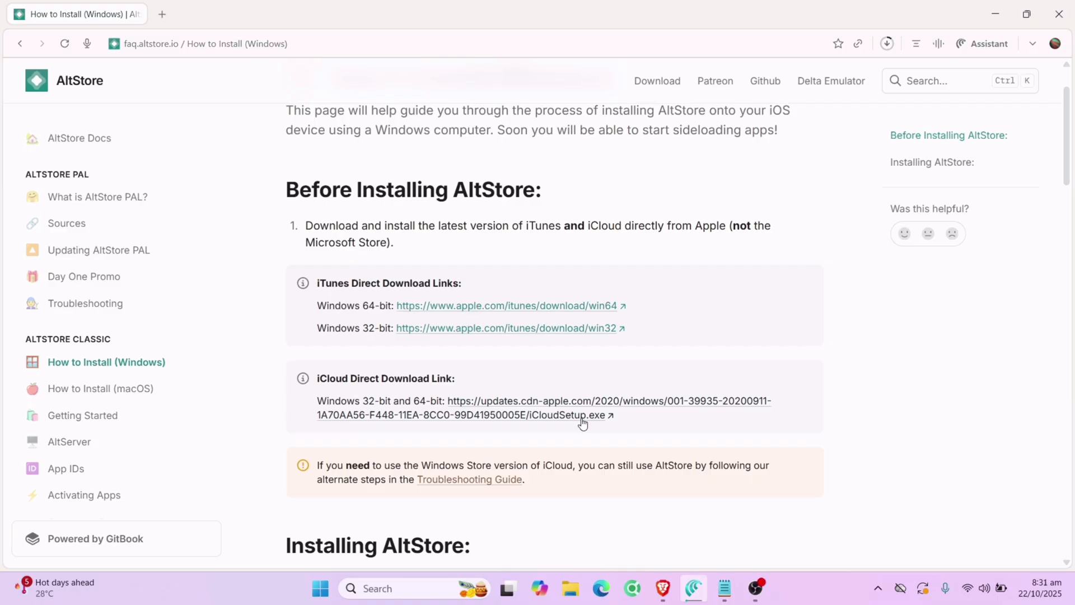
- Download the iTunes 64-bit and iCloud installers, then install iTunes
{"action": "left_click", "coordinate": [886, 43]}
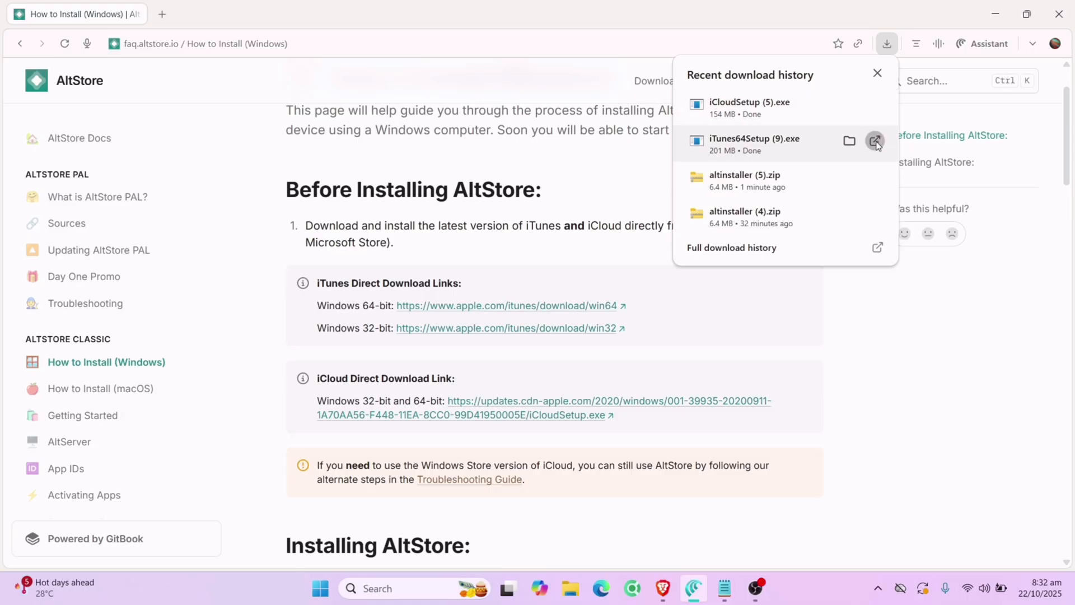
{"action": "left_click", "coordinate": [874, 142]}
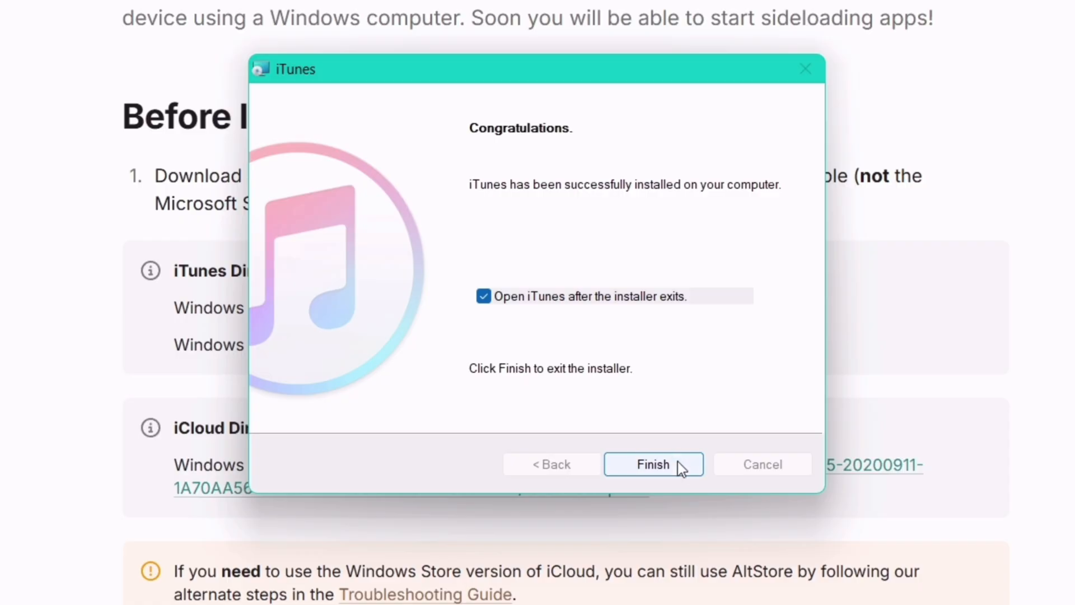
{"action": "left_click", "coordinate": [652, 464]}
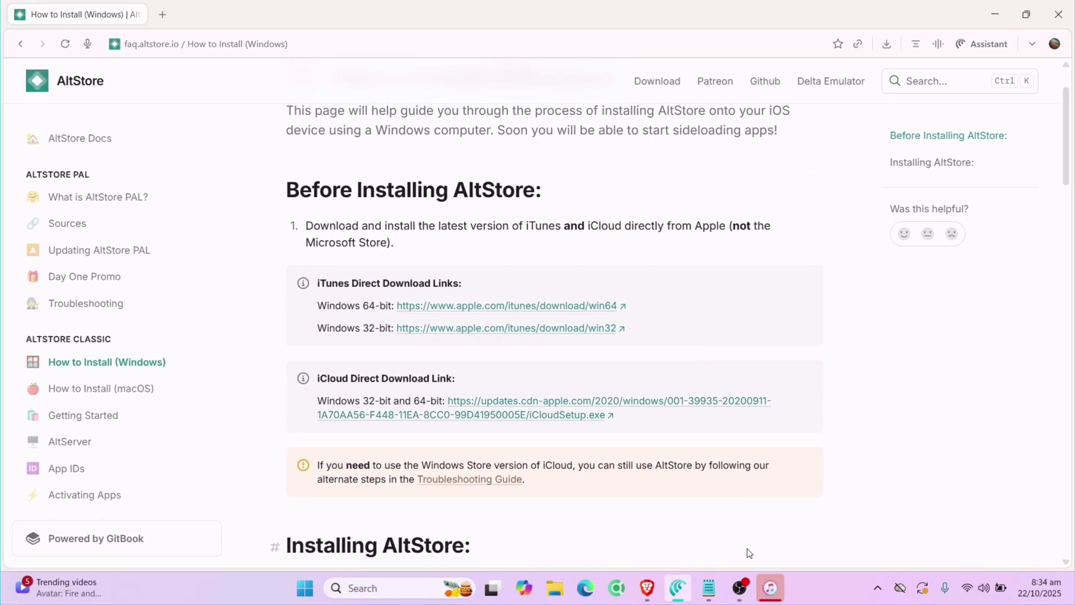
- Open iTunes and view the connected iPhone 11 Pro's Summary page
{"action": "left_click", "coordinate": [769, 588]}
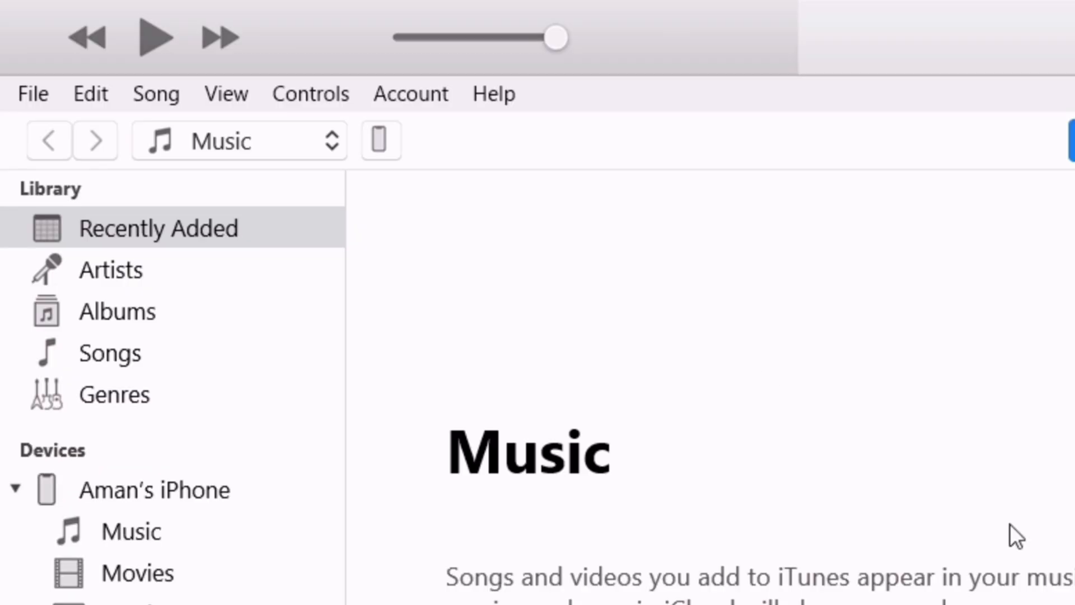
{"action": "left_click", "coordinate": [381, 140]}
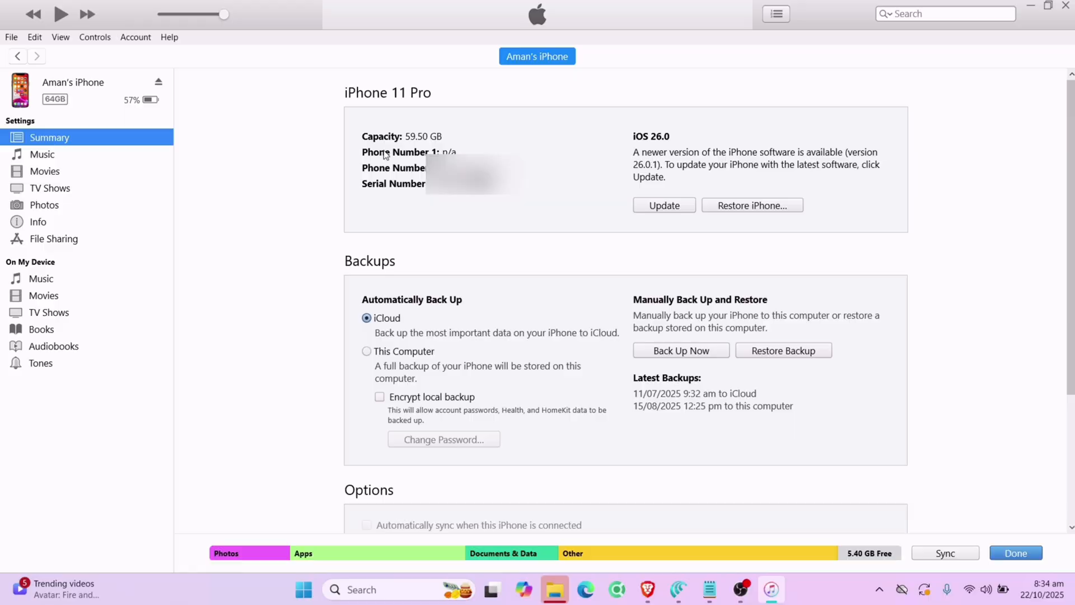
{"action": "scroll", "scroll_direction": "down", "scroll_amount": 3}
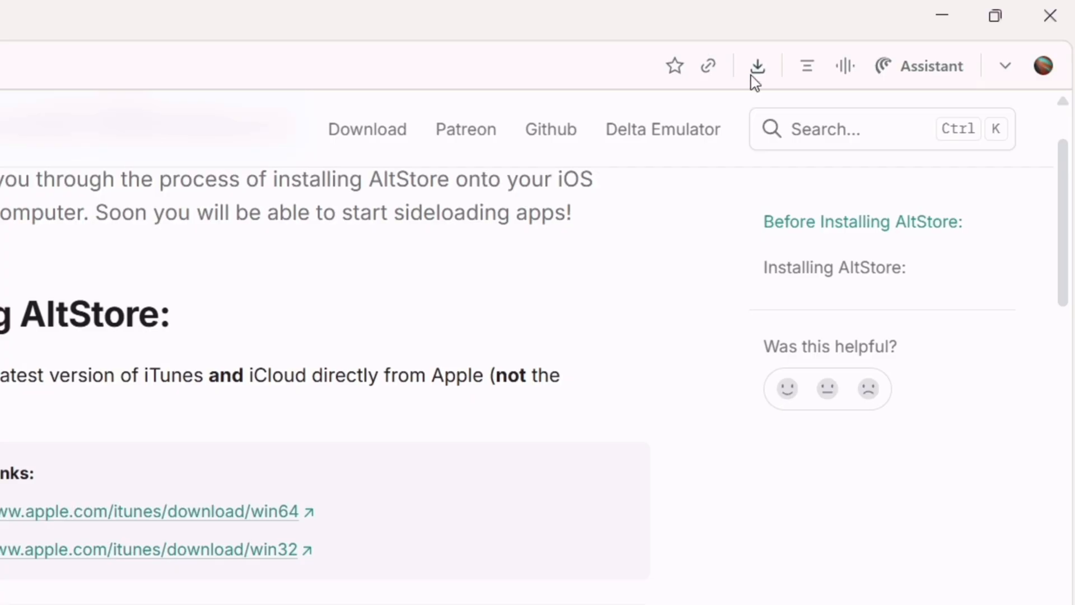
- Run iCloudSetup (5).exe from the downloads and complete the iCloud installation
{"action": "left_click", "coordinate": [757, 65]}
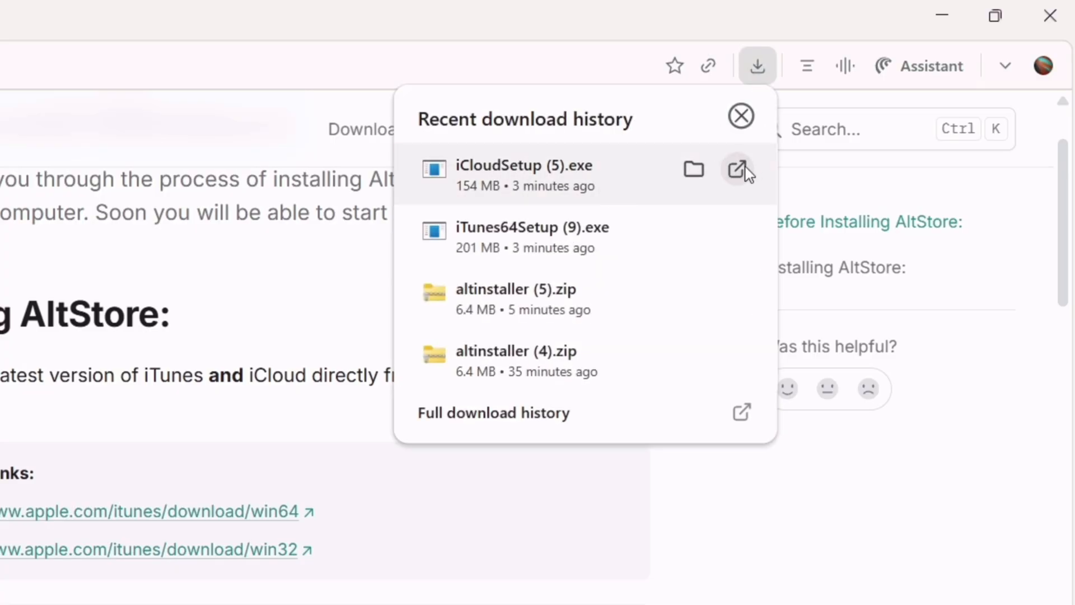
{"action": "left_click", "coordinate": [739, 170]}
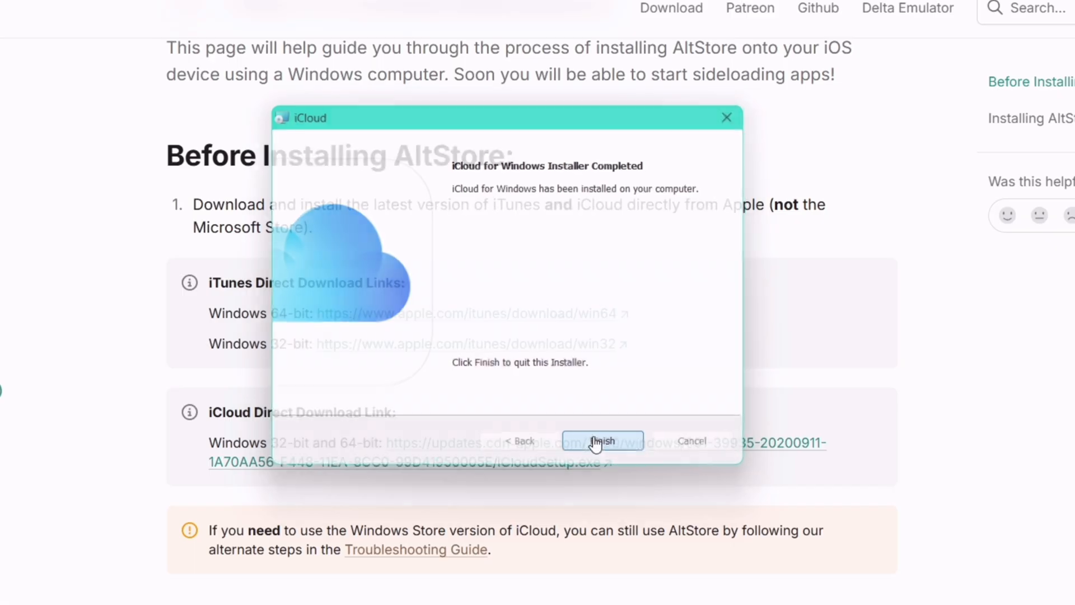
{"action": "left_click", "coordinate": [601, 441]}
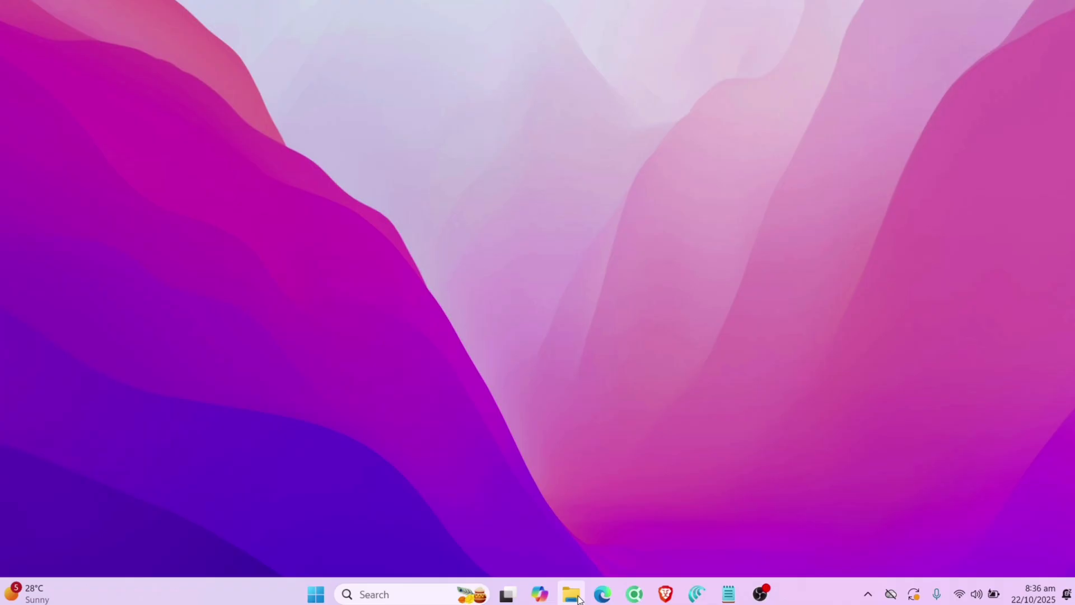
- Extract the altinstaller (5) archive into the Downloads folder
{"action": "left_click", "coordinate": [571, 593]}
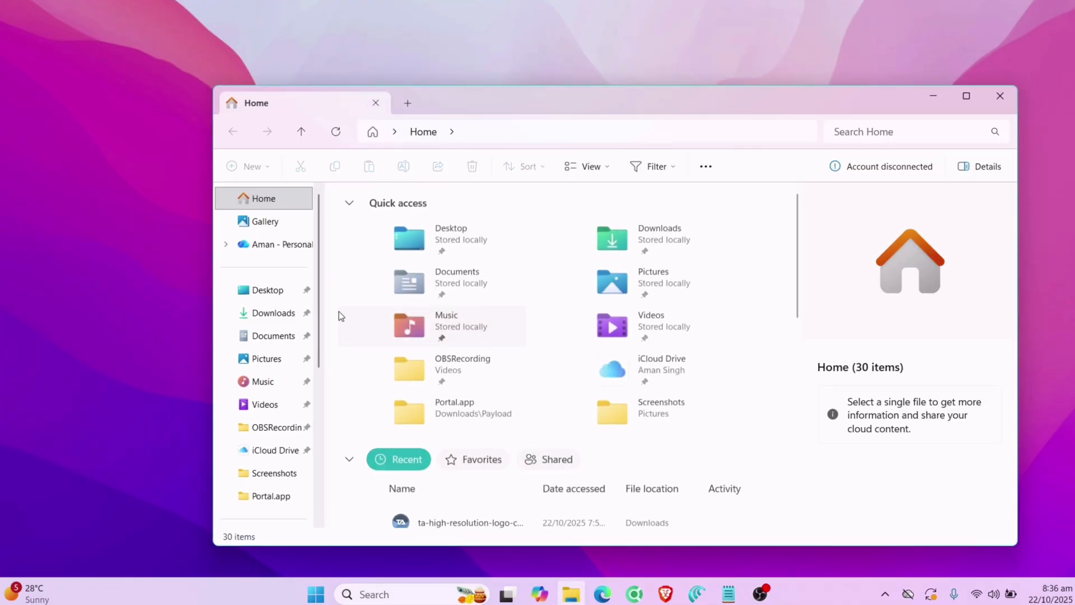
{"action": "left_click", "coordinate": [272, 312]}
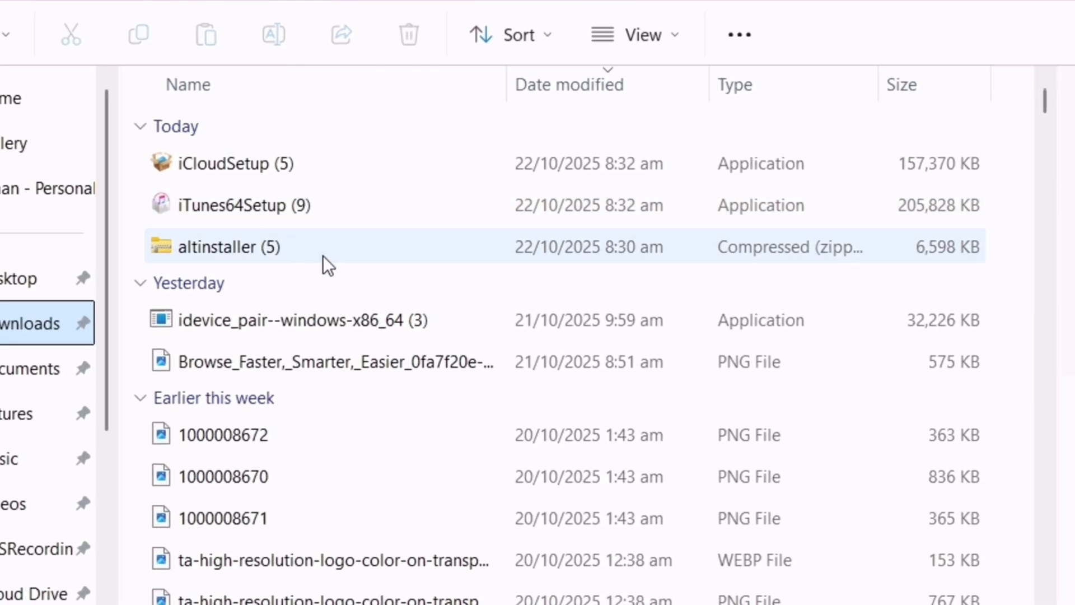
{"action": "left_click", "coordinate": [228, 247]}
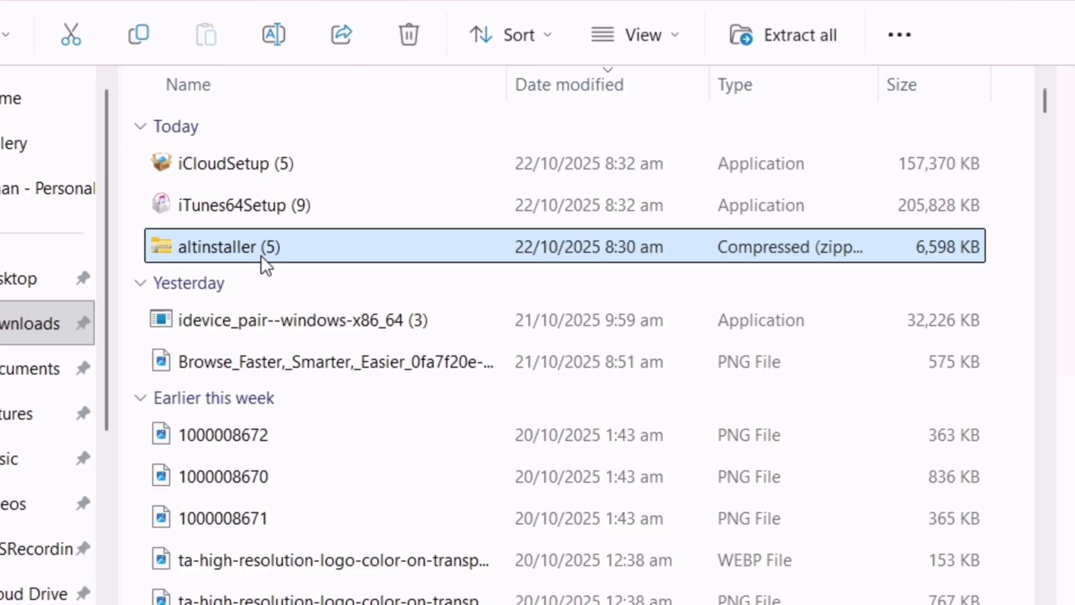
{"action": "left_click", "coordinate": [798, 34]}
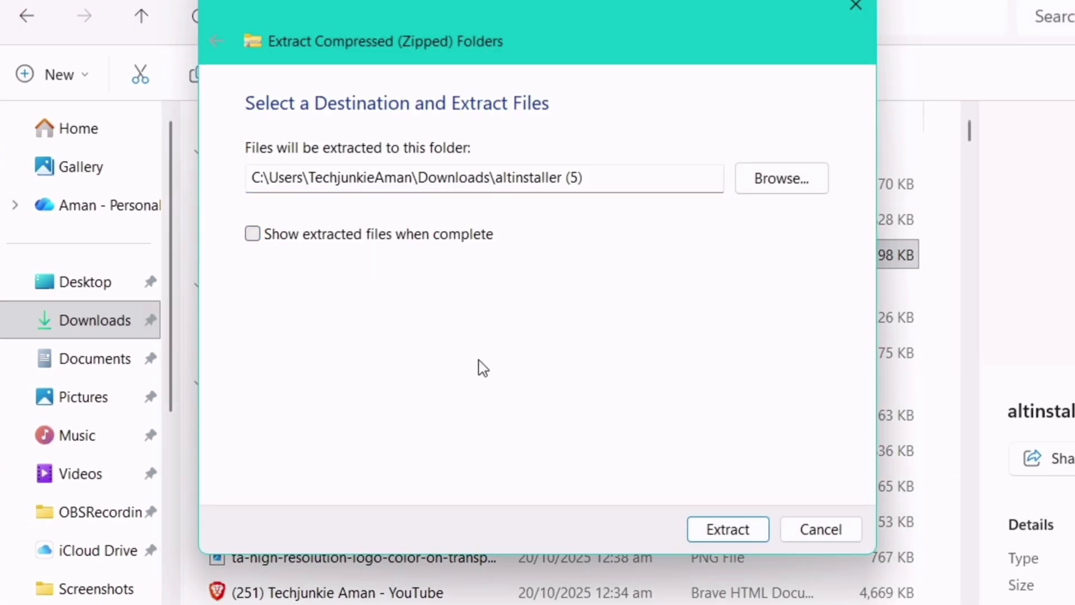
{"action": "left_click", "coordinate": [727, 529]}
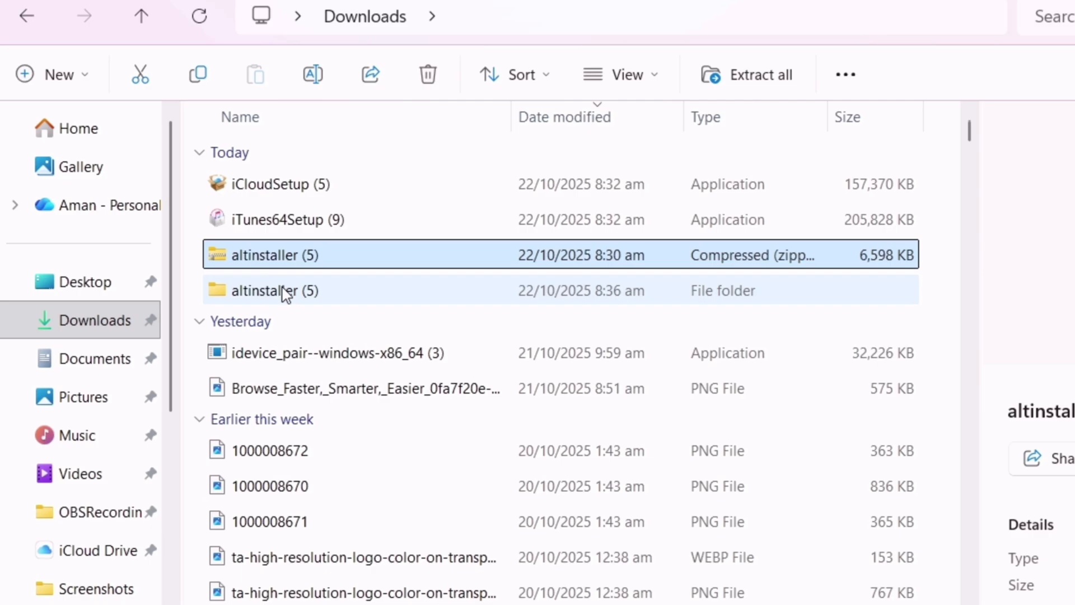
- Run AltInstaller from the extracted folder and complete the AltServer setup
{"action": "double_click", "coordinate": [275, 290]}
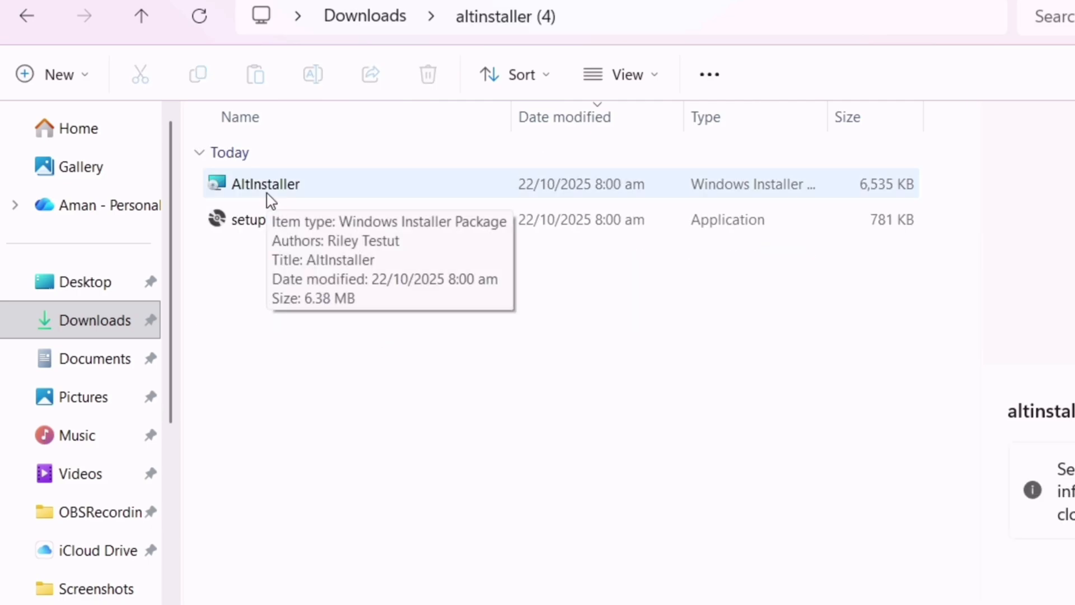
{"action": "double_click", "coordinate": [266, 184]}
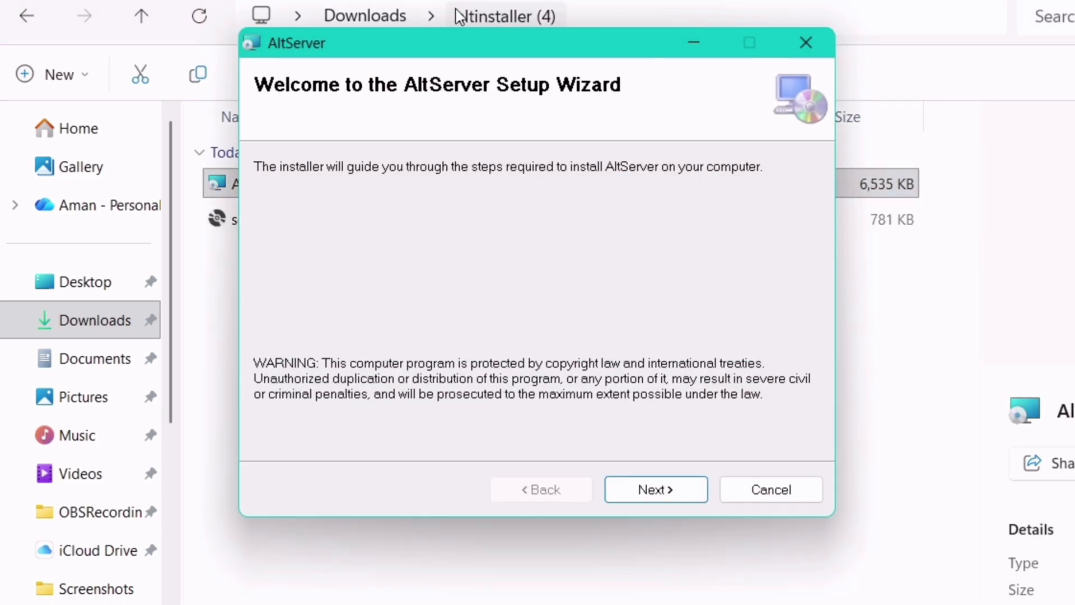
{"action": "left_click", "coordinate": [655, 489]}
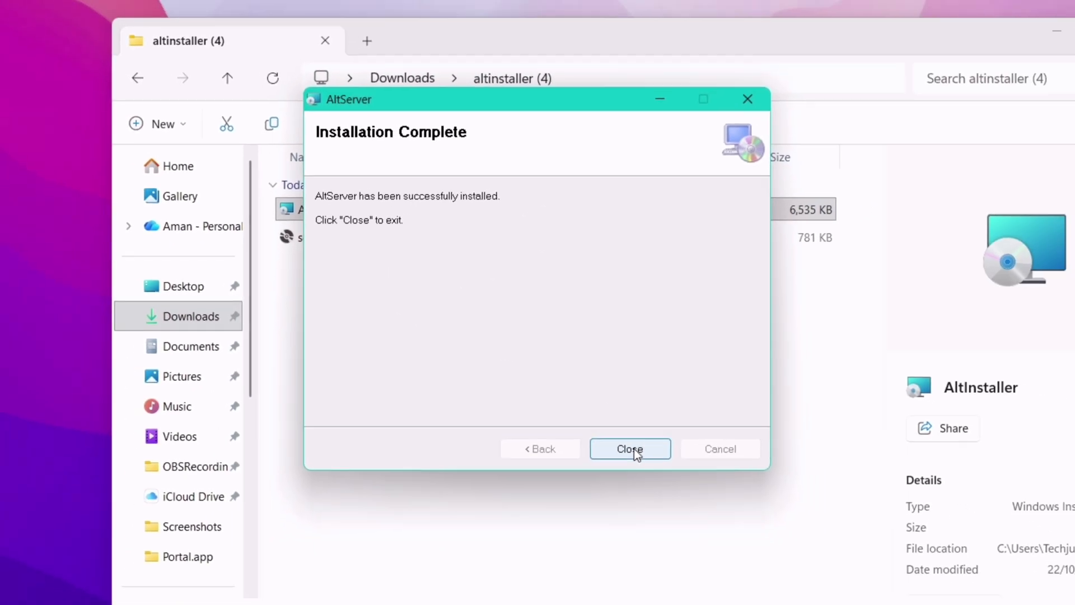
{"action": "left_click", "coordinate": [629, 449]}
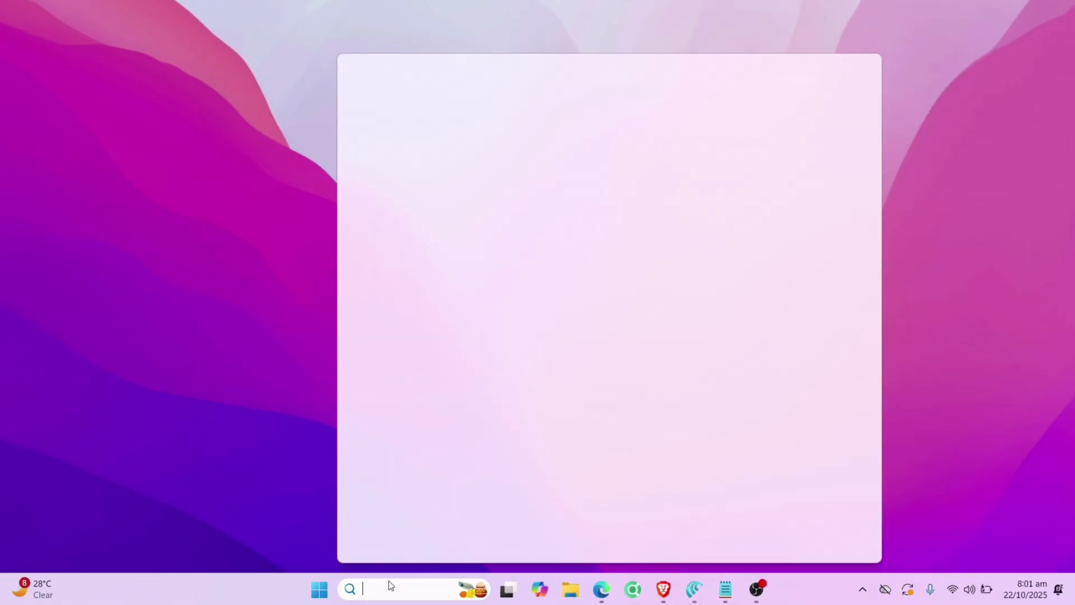
- Launch AltServer and start Install AltStore for the iPhone from its tray menu
{"action": "type", "text": "altServer"}
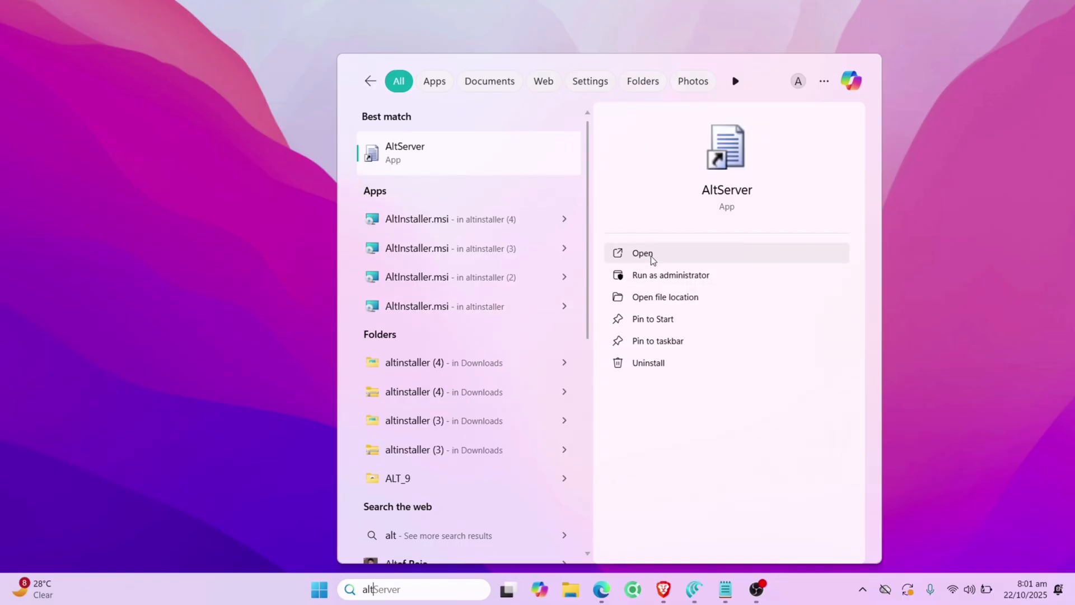
{"action": "left_click", "coordinate": [642, 253]}
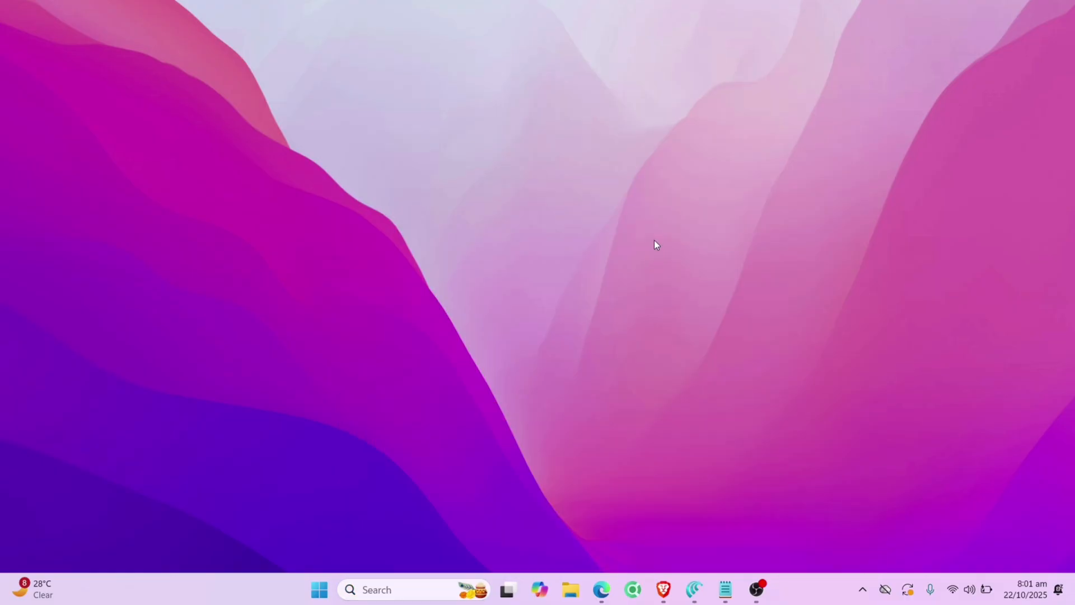
{"action": "left_click", "coordinate": [862, 590]}
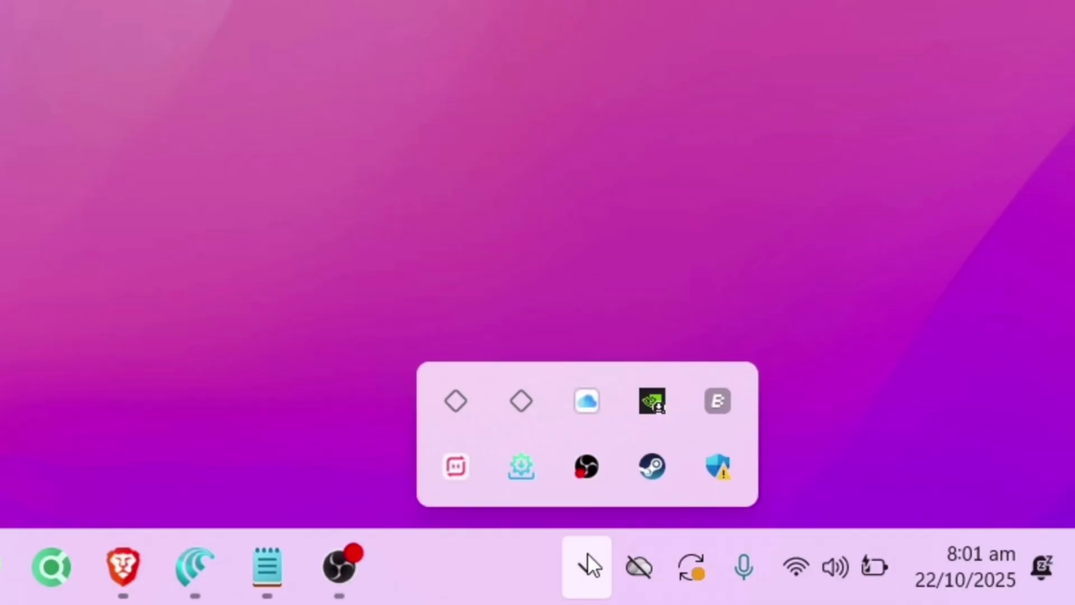
{"action": "right_click", "coordinate": [454, 400]}
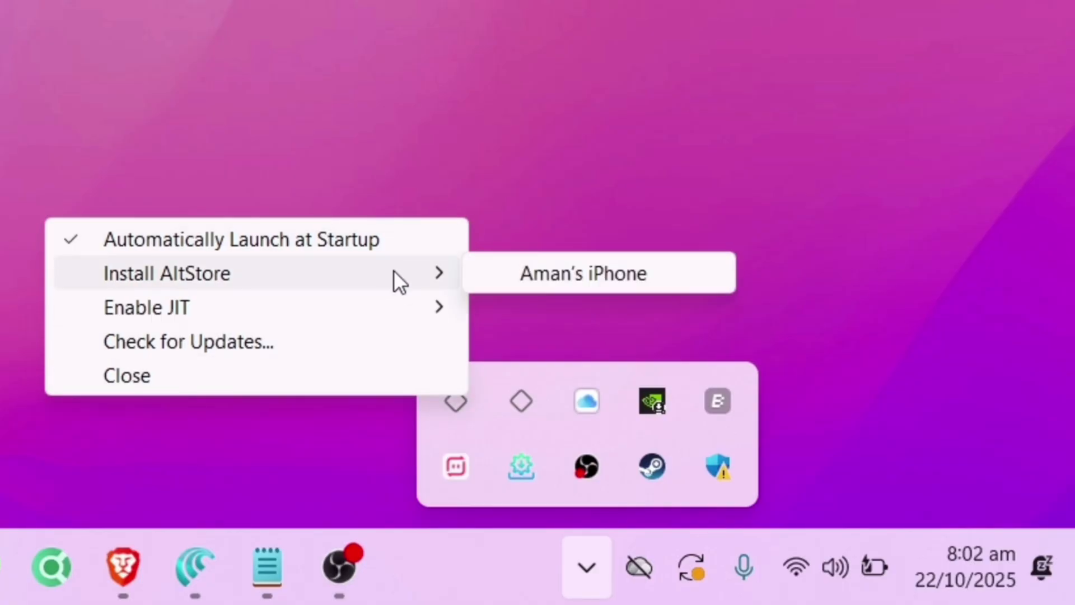
{"action": "mouse_move", "coordinate": [565, 282]}
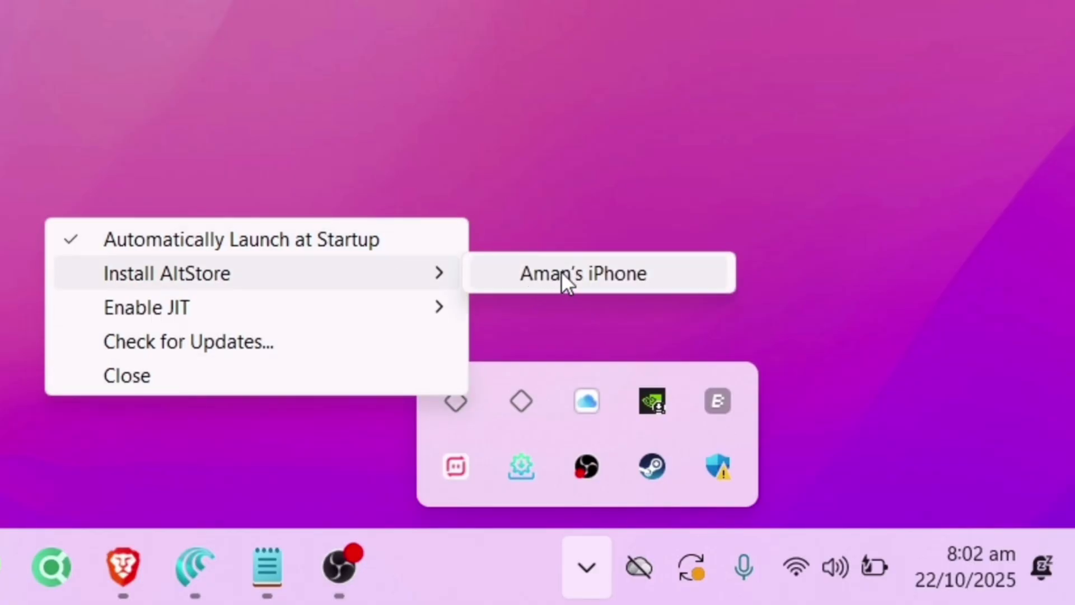
{"action": "left_click", "coordinate": [582, 273]}
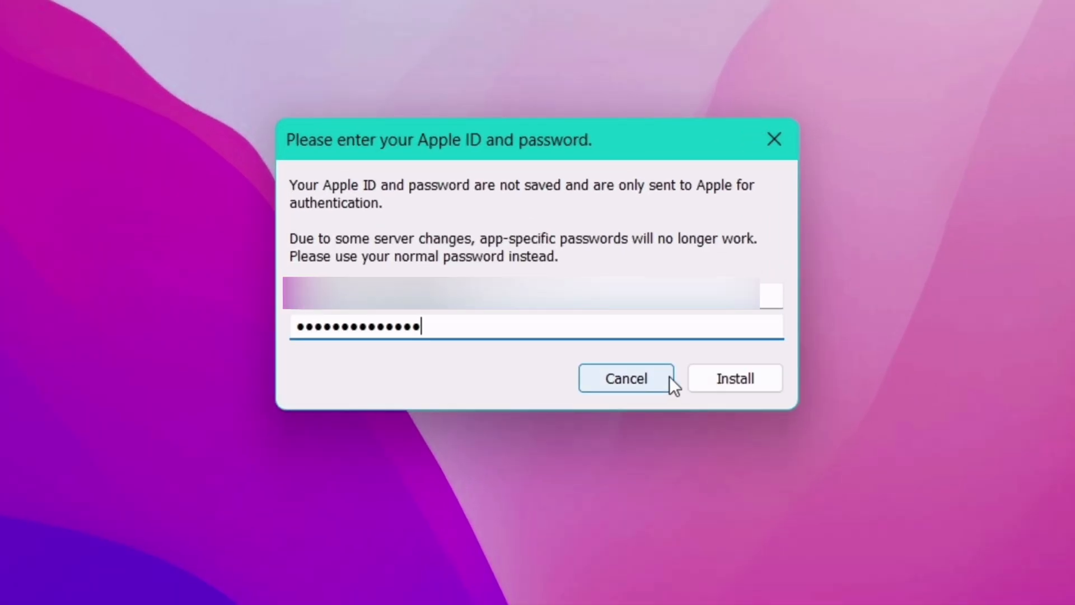
- Submit the Apple ID and password so AltStore installs onto the iPhone
{"action": "left_click", "coordinate": [626, 378]}
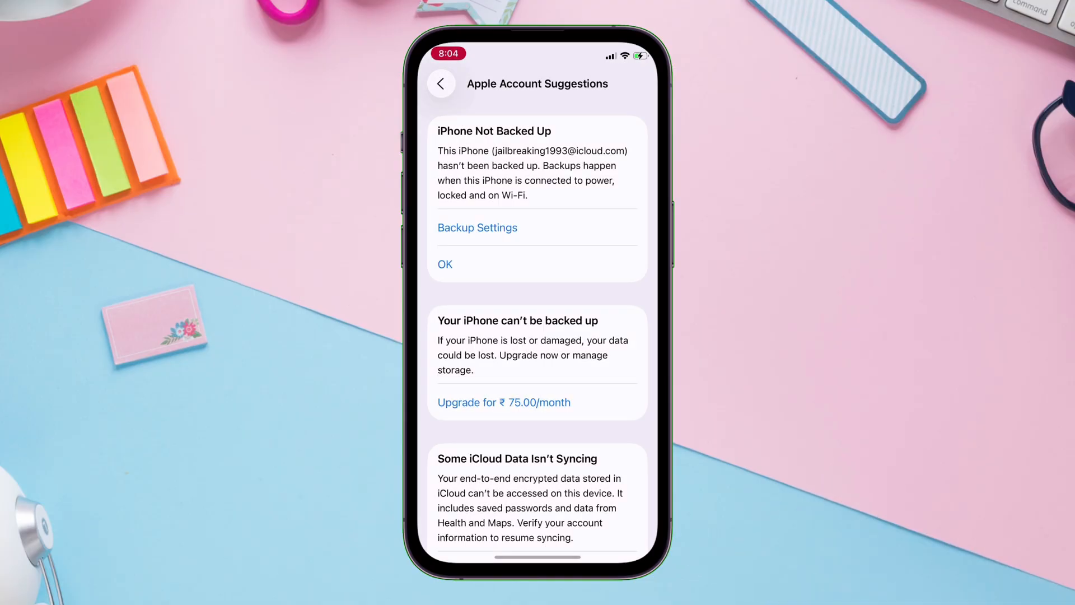
- Set the iOS DNS proxy under General > VPN, DNS & Device Management to CFDNS Config Profile
{"action": "left_click", "coordinate": [441, 83]}
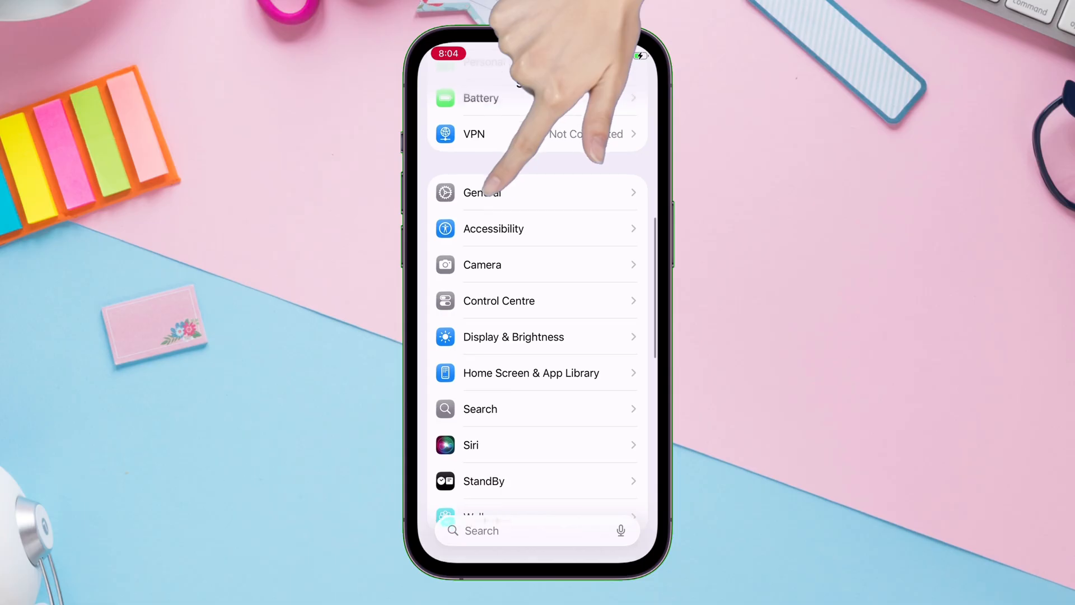
{"action": "left_click", "coordinate": [482, 192]}
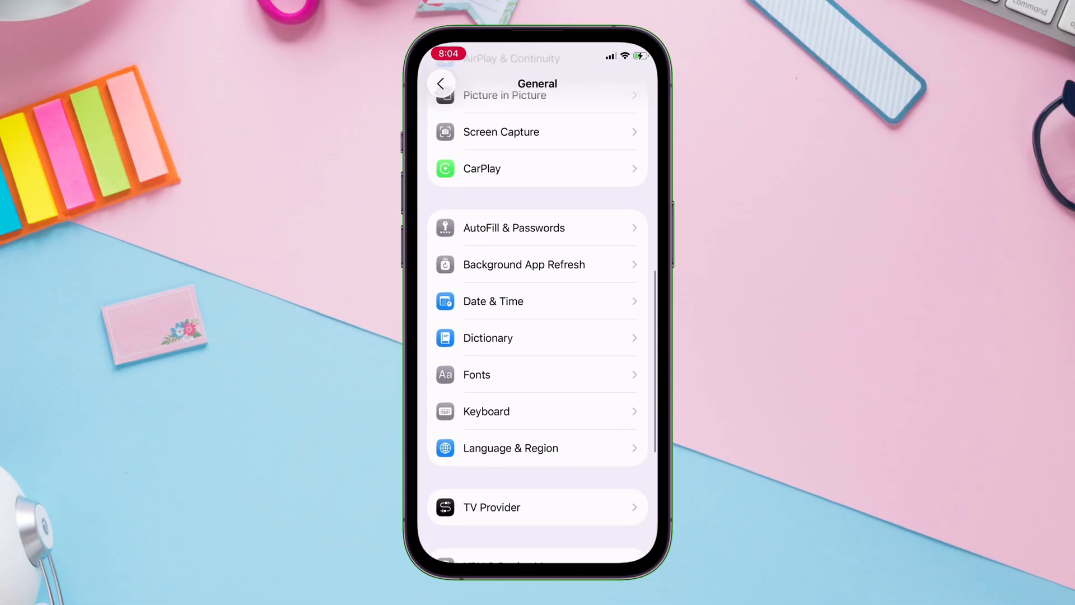
{"action": "left_click", "coordinate": [537, 563]}
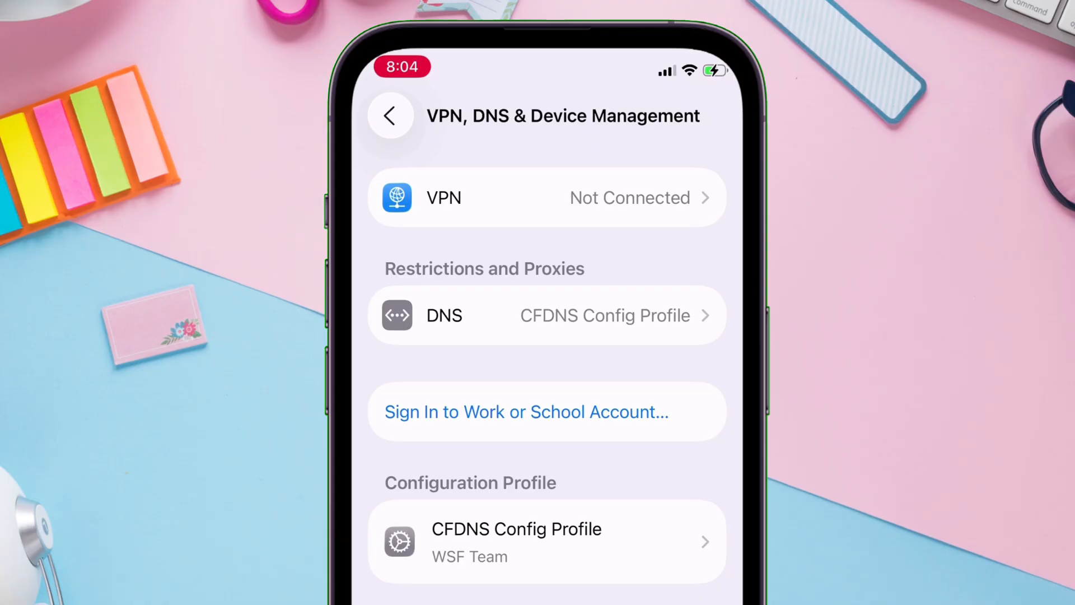
{"action": "left_click", "coordinate": [547, 315]}
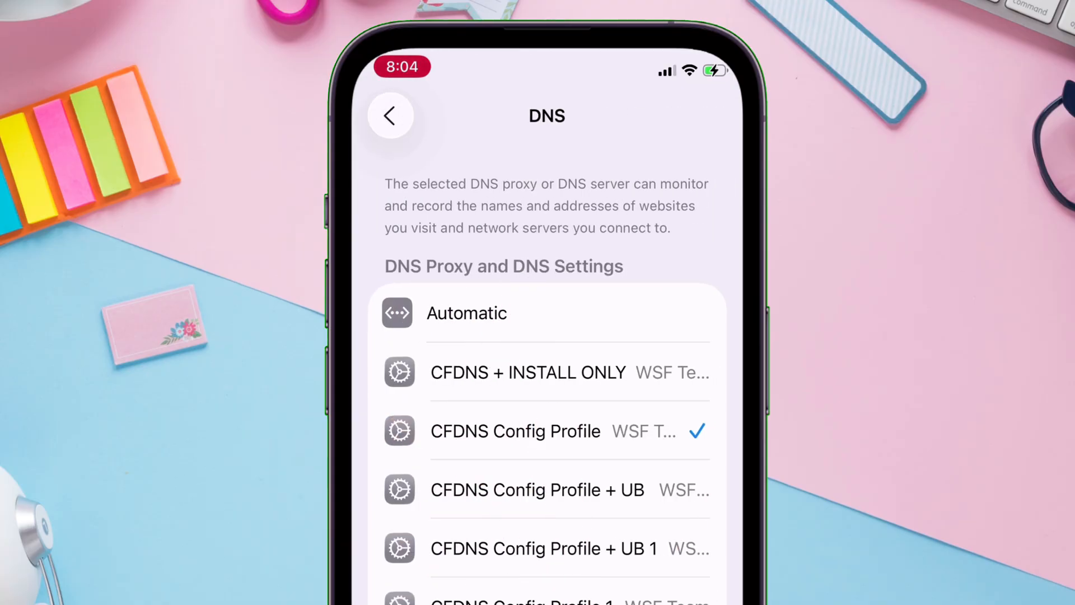
{"action": "left_click", "coordinate": [391, 115]}
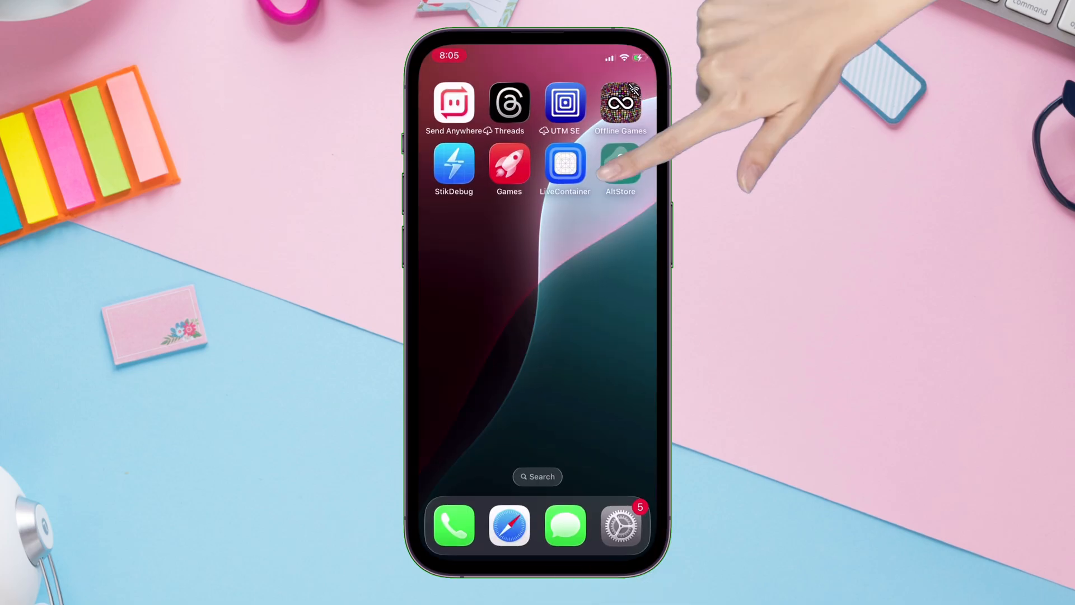
- Launch AltStore, answer the notification prompt, and submit an Apple ID sign-in from Settings
{"action": "left_click", "coordinate": [620, 165]}
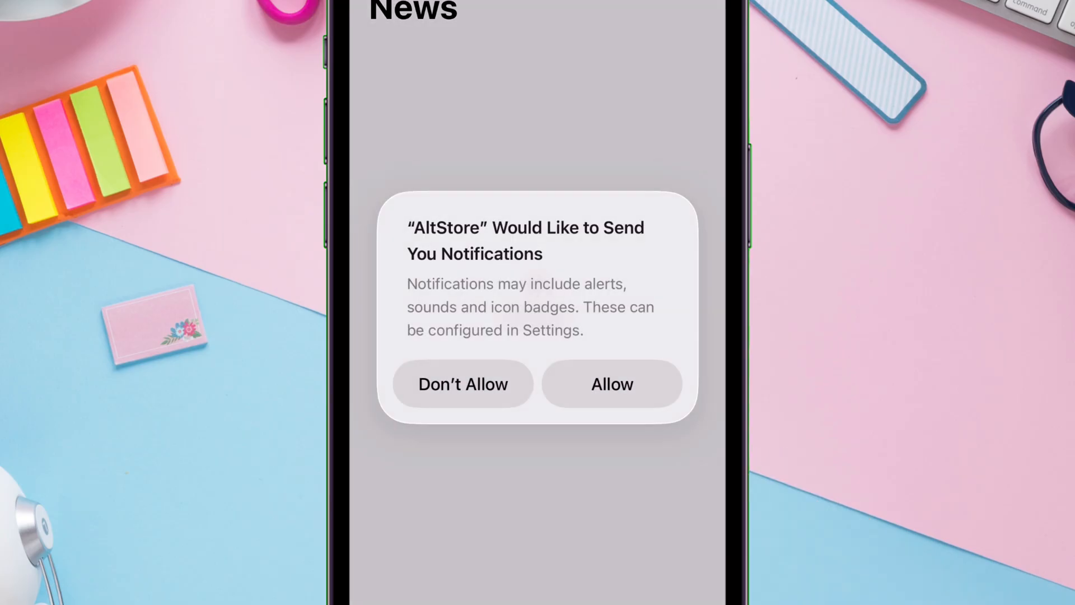
{"action": "left_click", "coordinate": [610, 383]}
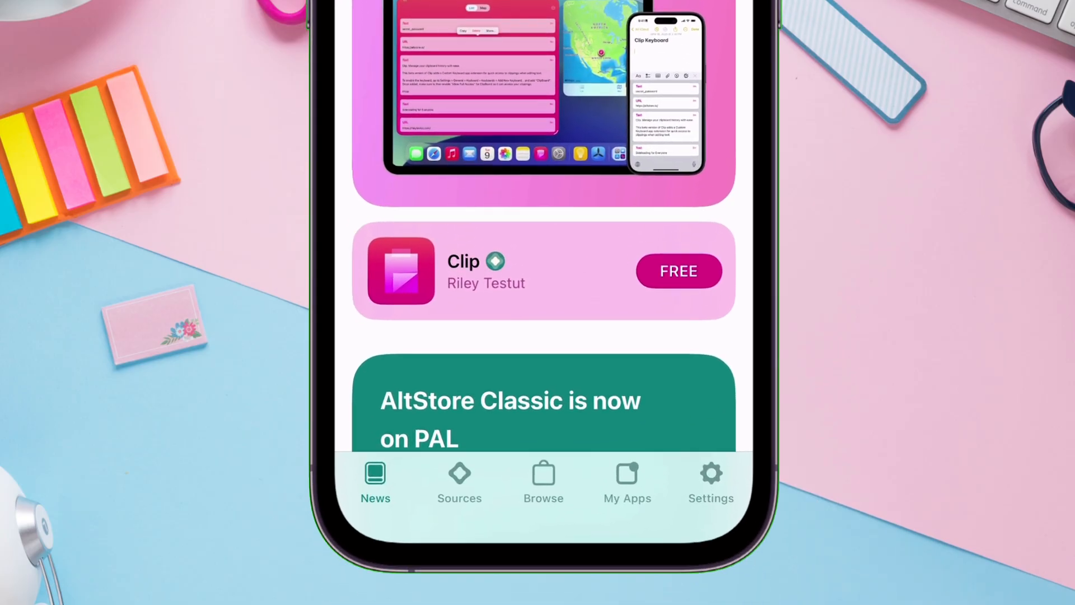
{"action": "scroll", "scroll_direction": "up", "scroll_amount": 3}
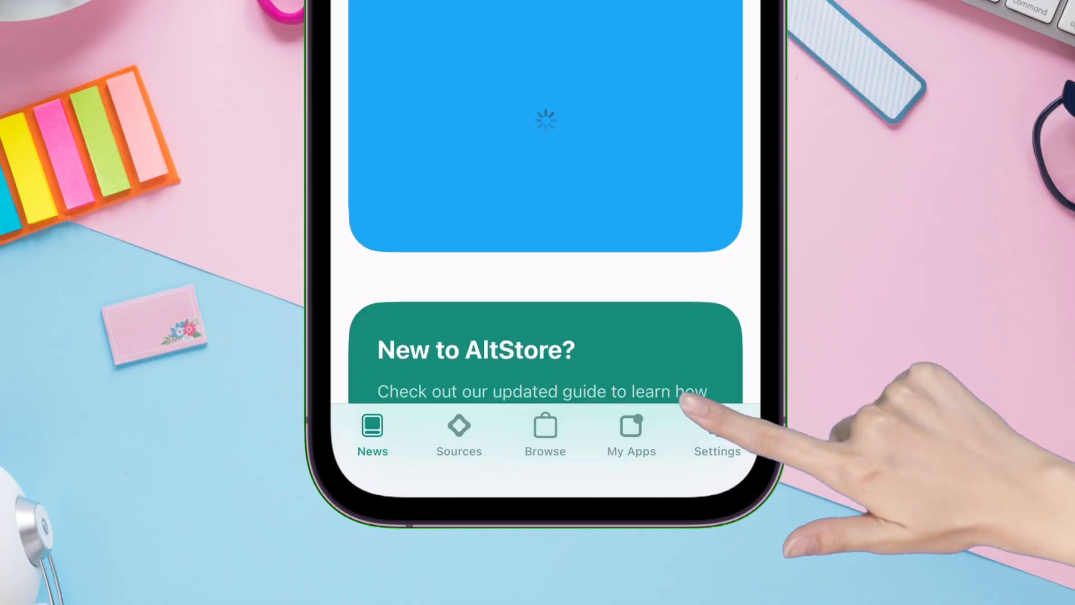
{"action": "left_click", "coordinate": [717, 436]}
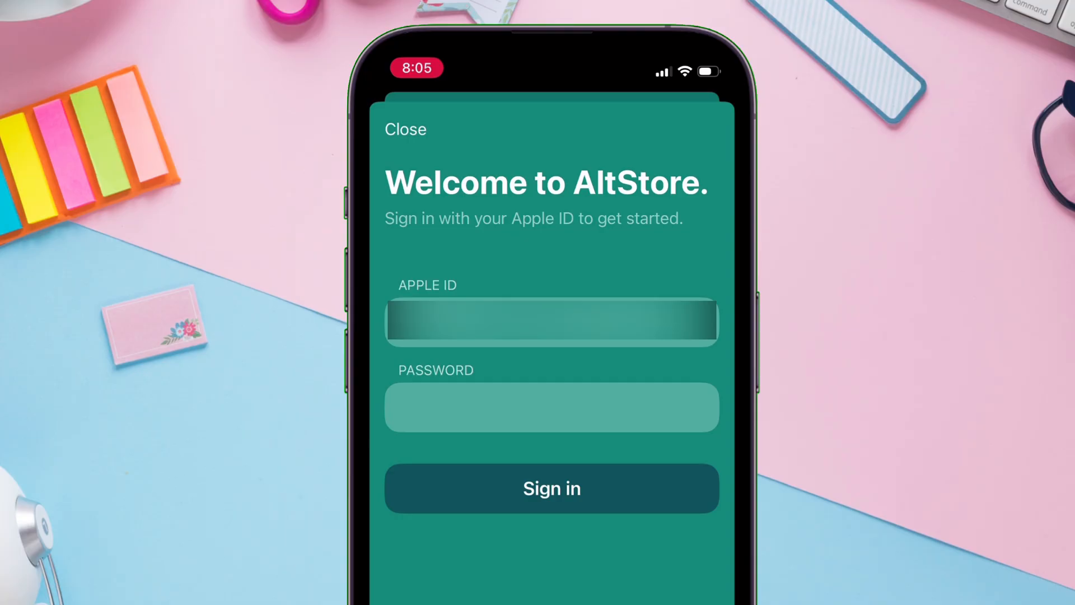
{"action": "left_click", "coordinate": [551, 488]}
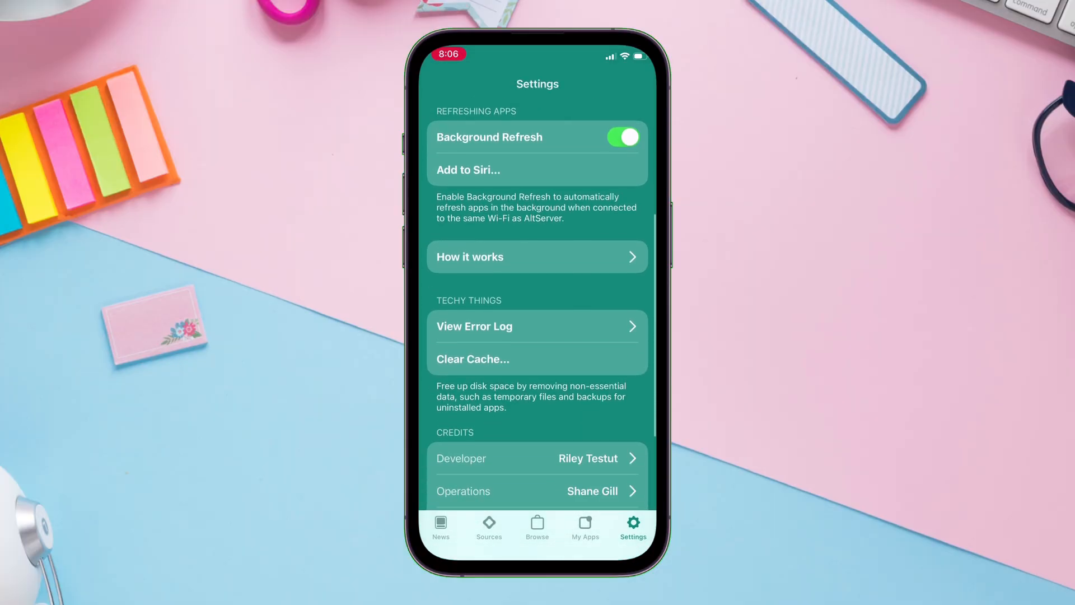
- Dismiss the How it works sheet and view the My Apps list of sideloaded apps
{"action": "scroll", "scroll_direction": "up", "scroll_amount": 3}
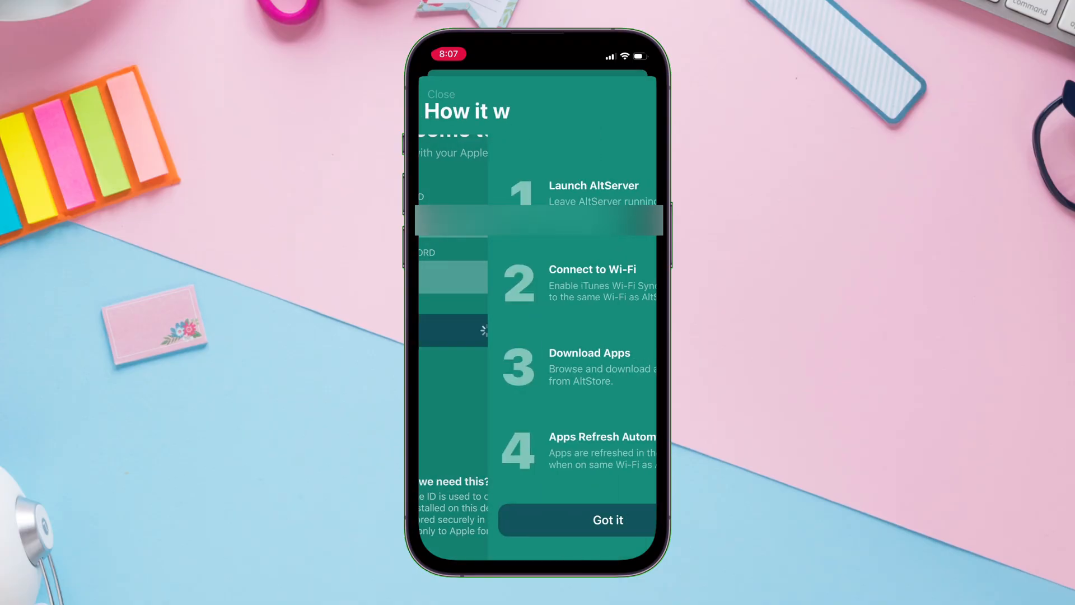
{"action": "left_click", "coordinate": [606, 519]}
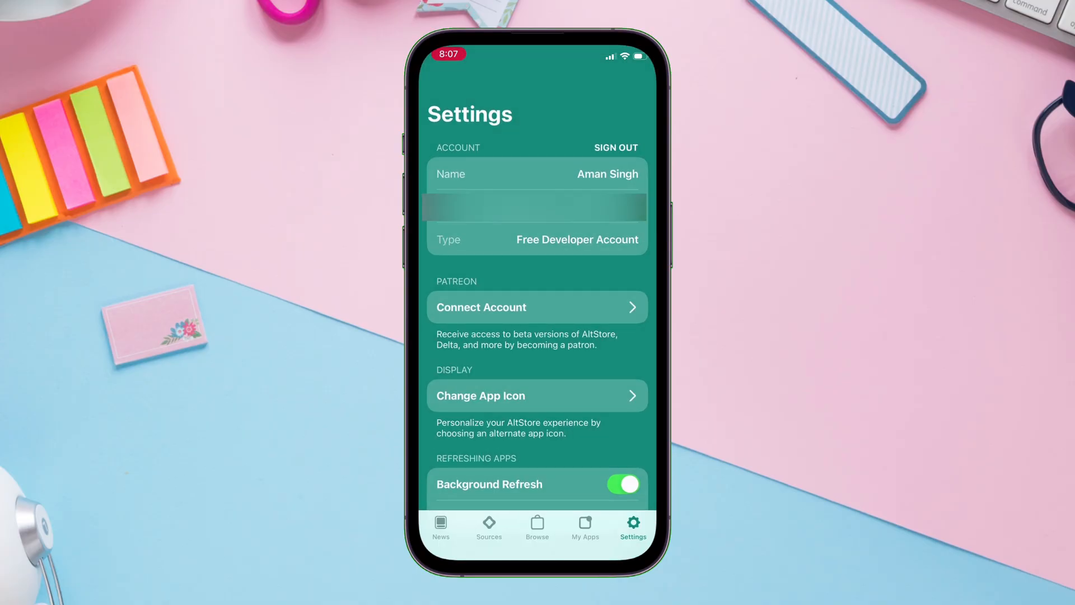
{"action": "left_click", "coordinate": [585, 527]}
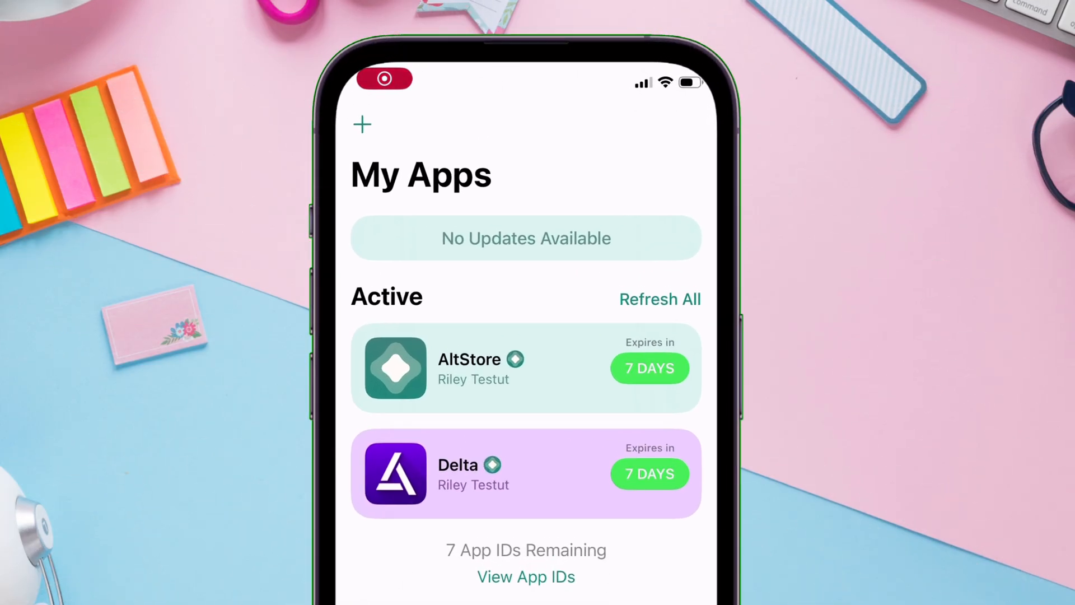
- Review the active apps and their expiry badges on the My Apps tab
{"action": "left_click", "coordinate": [361, 125]}
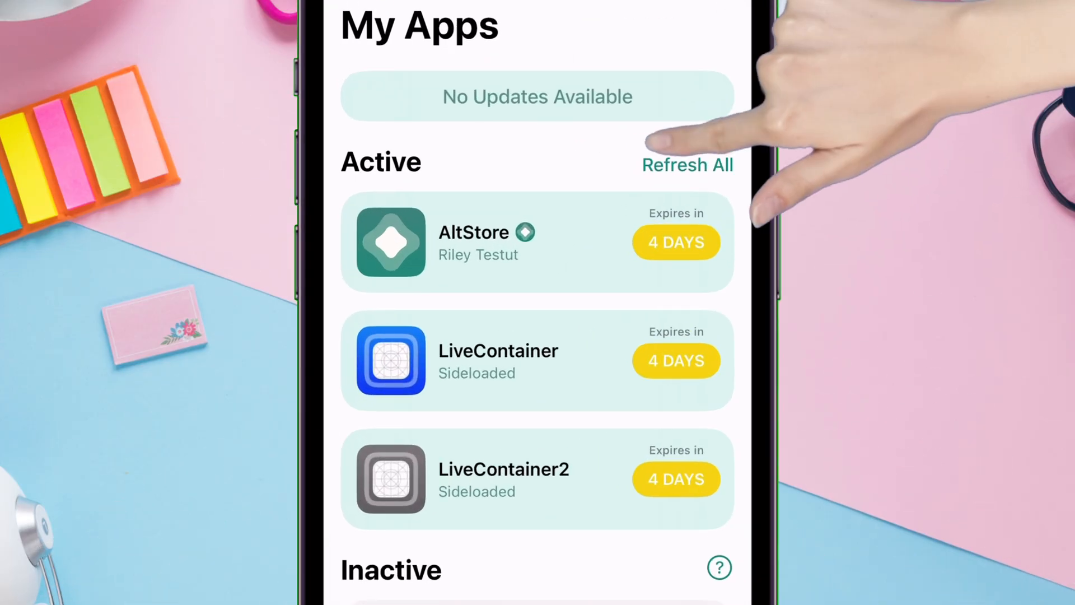
- Refresh all active apps so AltStore, LiveContainer and LiveContainer2 expire in 7 days
{"action": "left_click", "coordinate": [687, 165]}
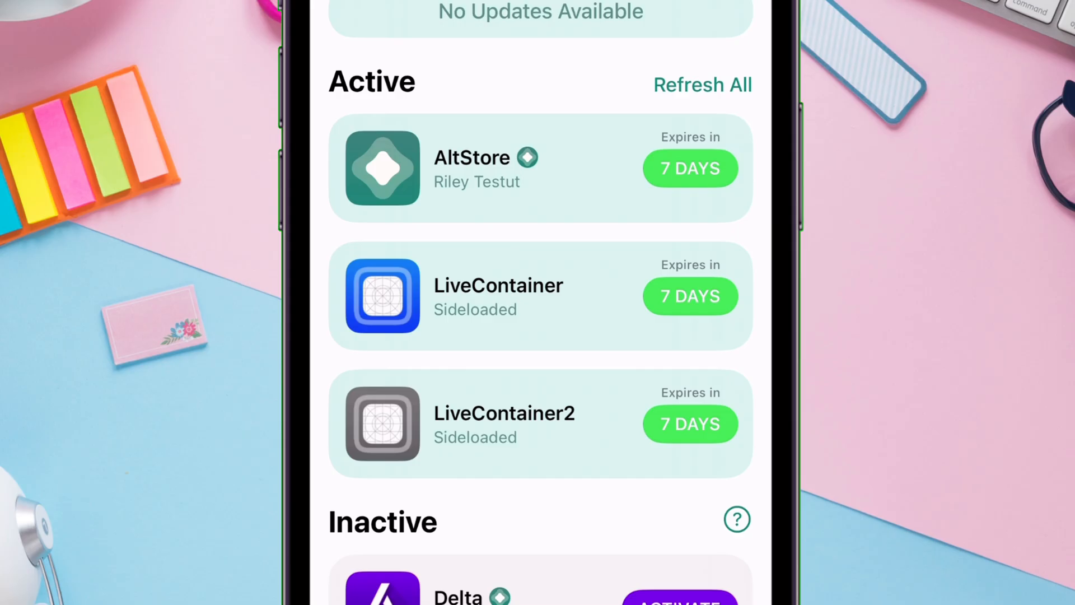
{"action": "scroll", "scroll_direction": "down", "scroll_amount": 3}
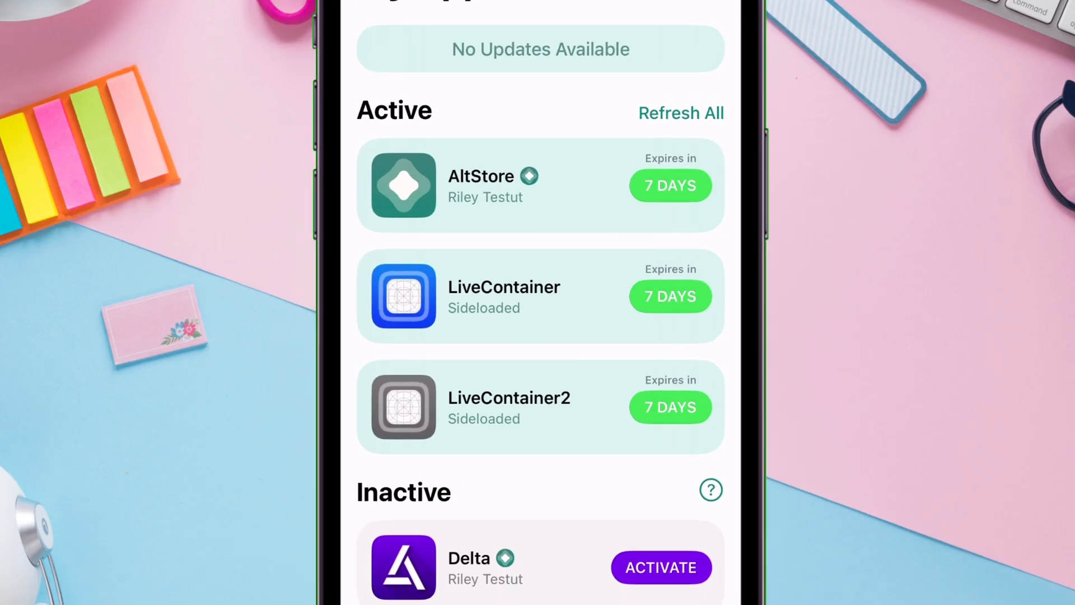